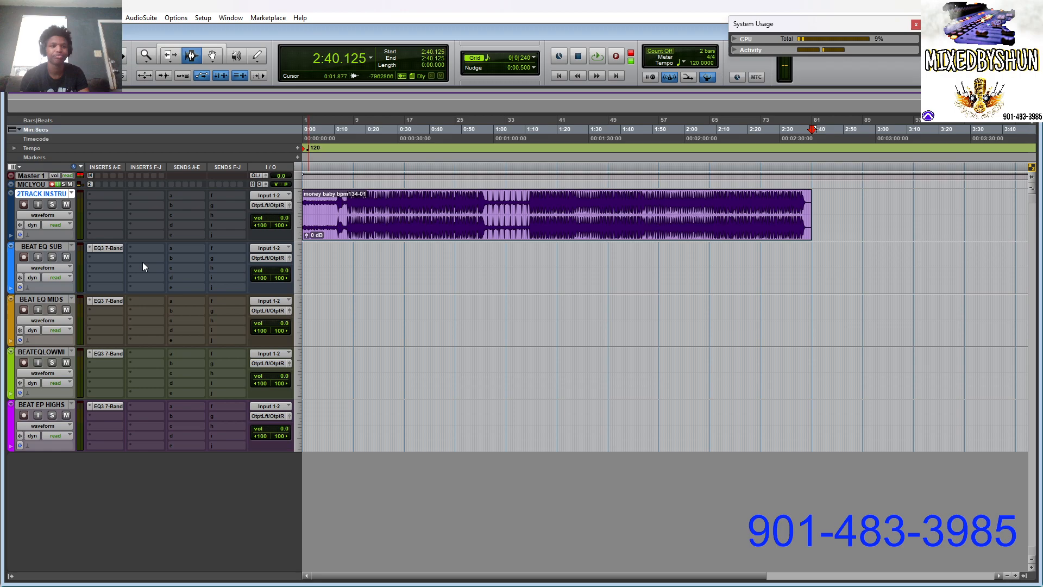
Raise the high-pass cutoff on BEAT EP HIGHS' EQ3 7-Band to 2.39 kHz.
click(107, 248)
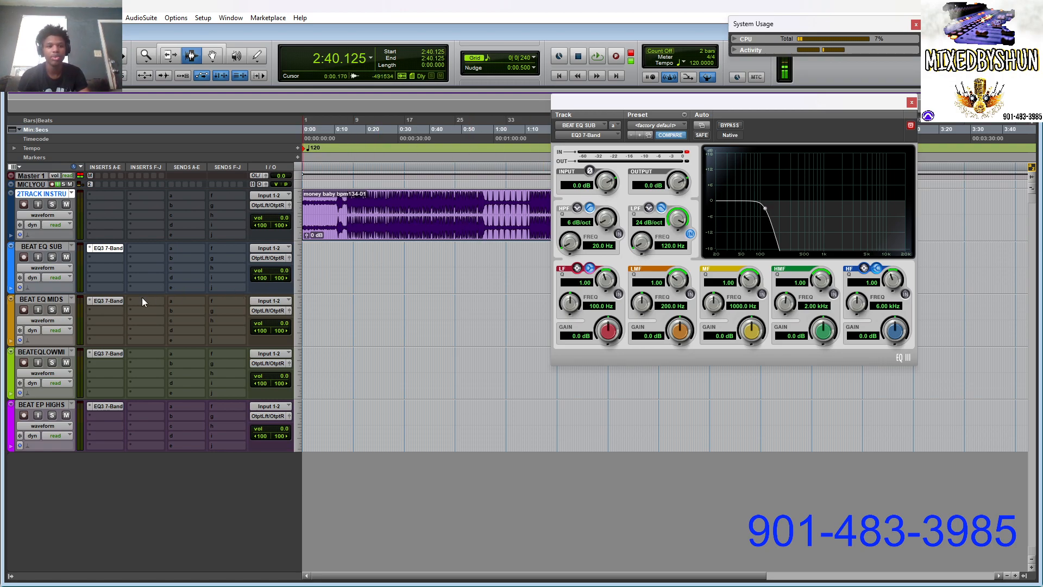
click(107, 300)
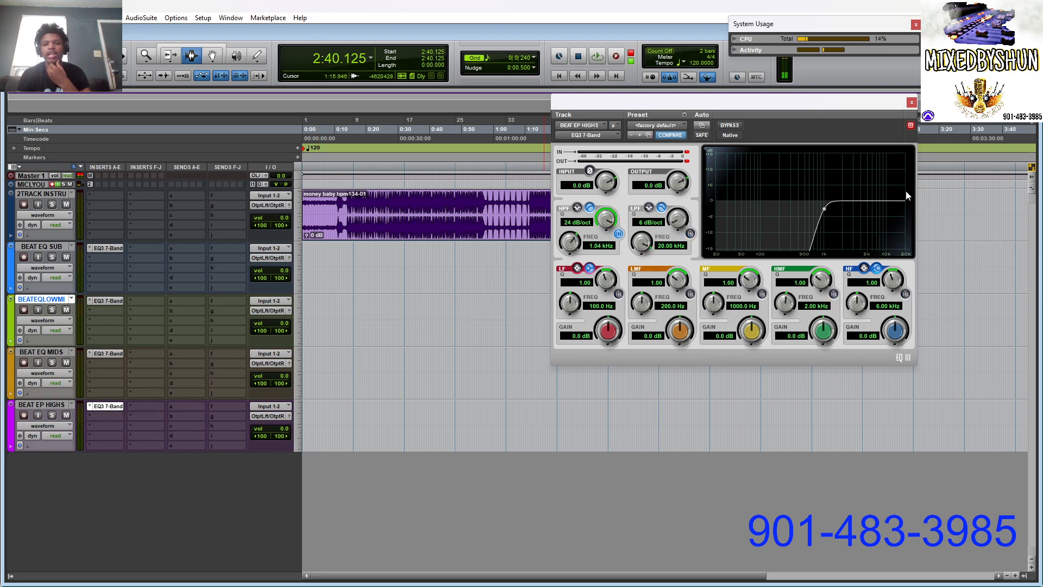
drag(605, 219, 605, 229)
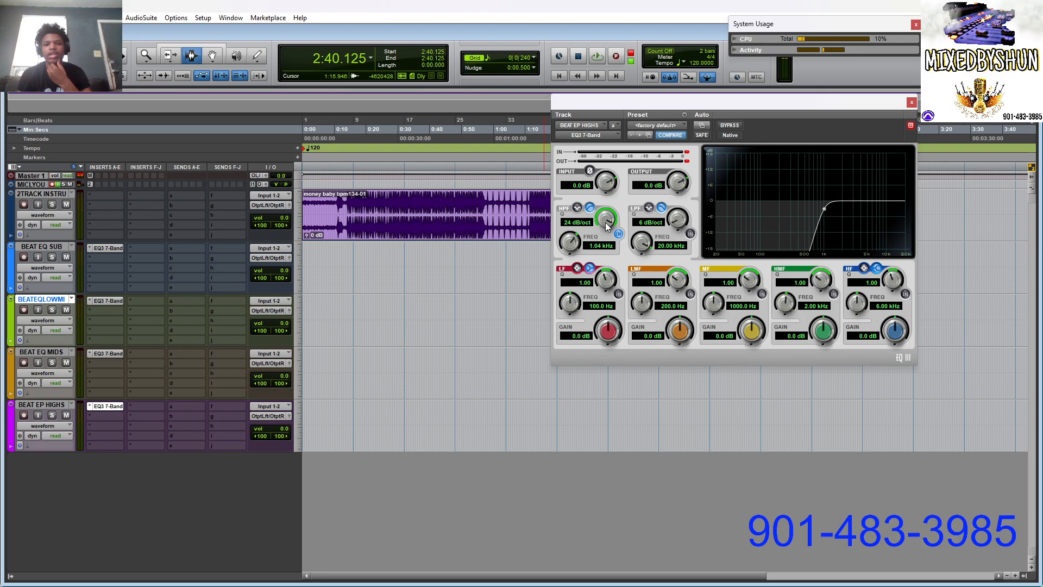
mouse_move(824, 214)
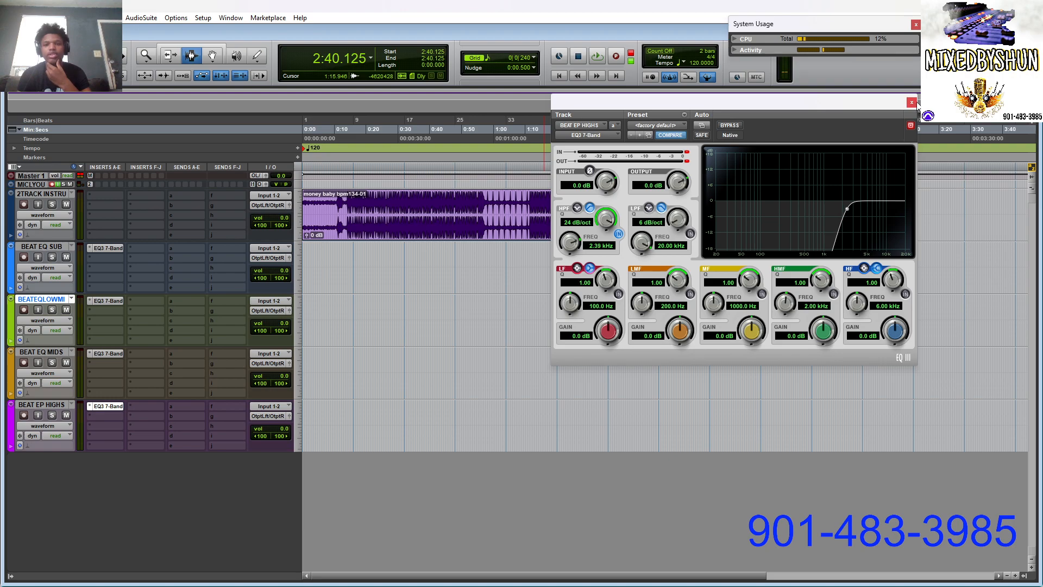
click(910, 101)
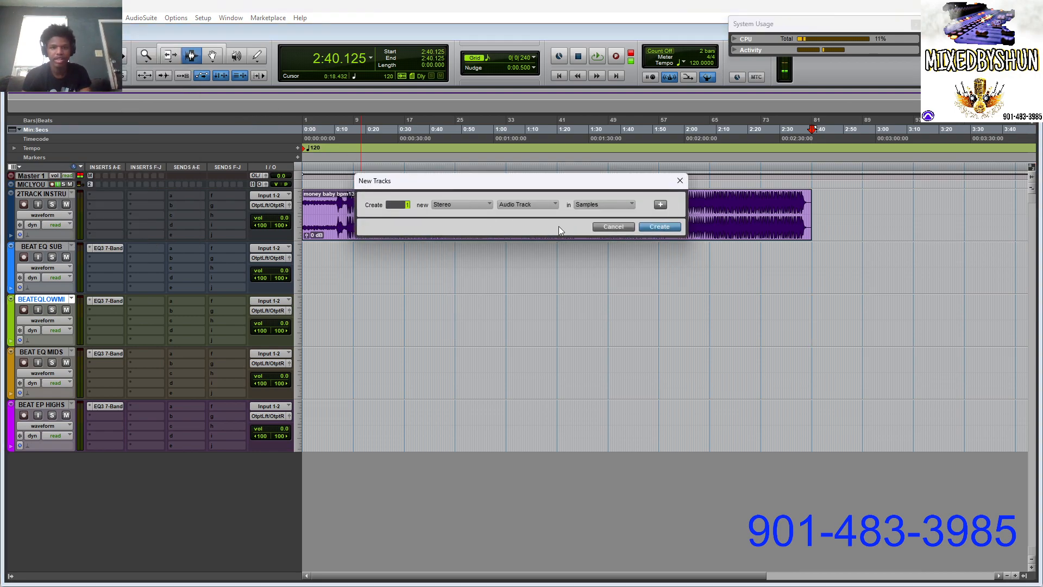
Create a stereo Aux Input track named 2BUS.
click(525, 204)
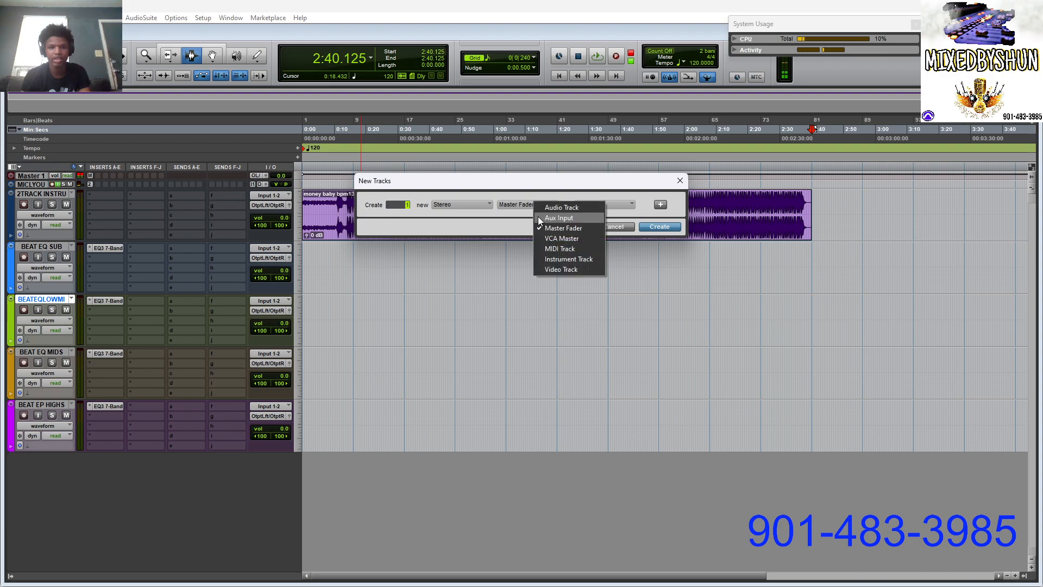
click(659, 226)
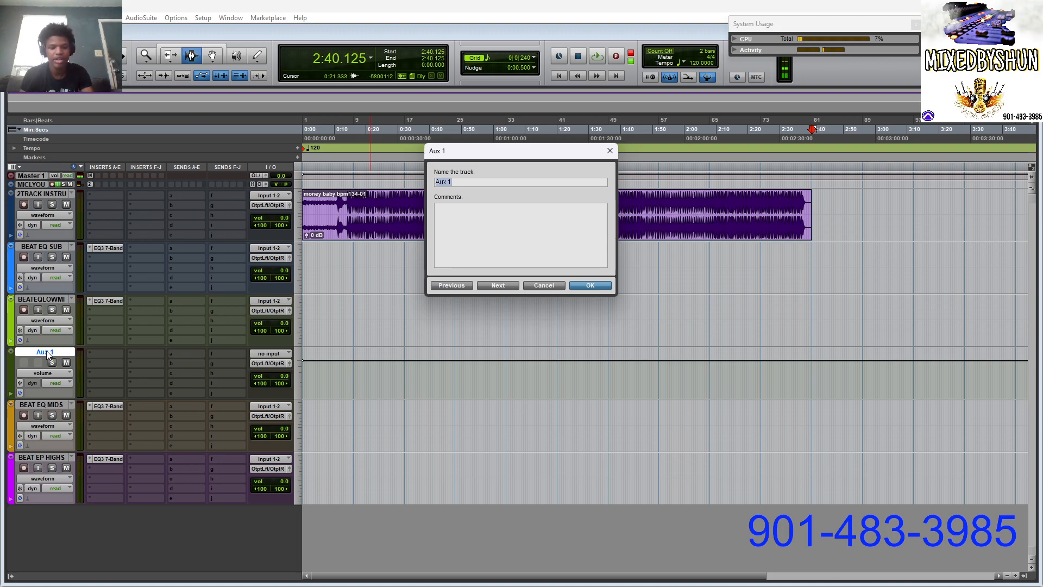
text(2)
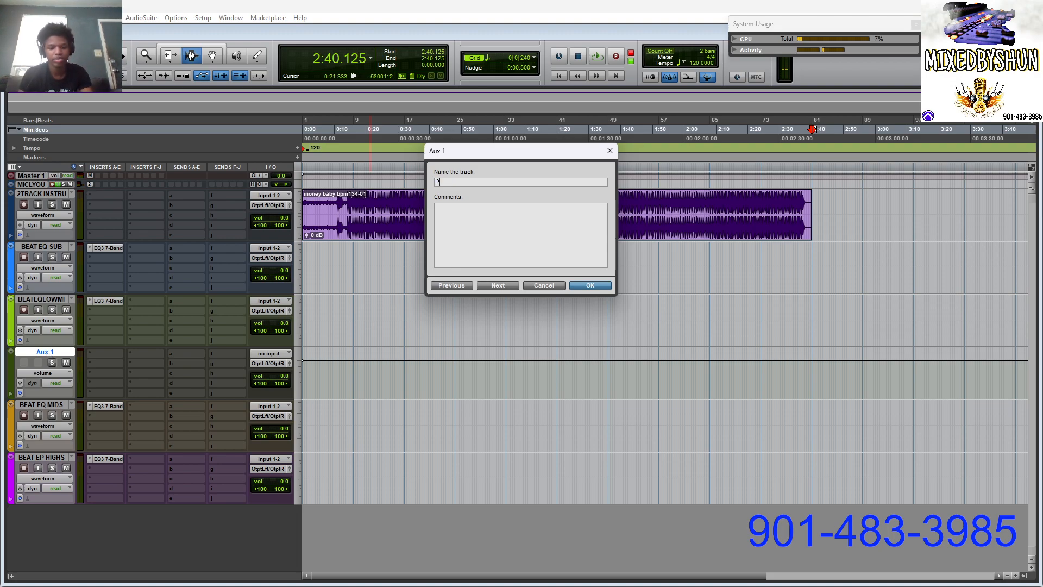
click(588, 285)
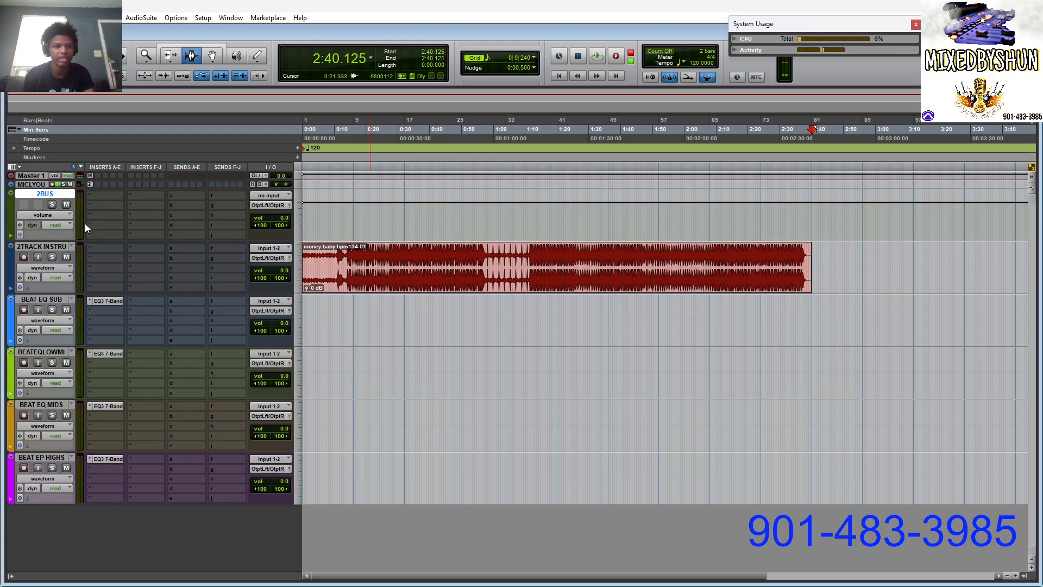
Feed the 2BUS aux from a new bus named '2BUS SHUN BEAT'.
click(270, 195)
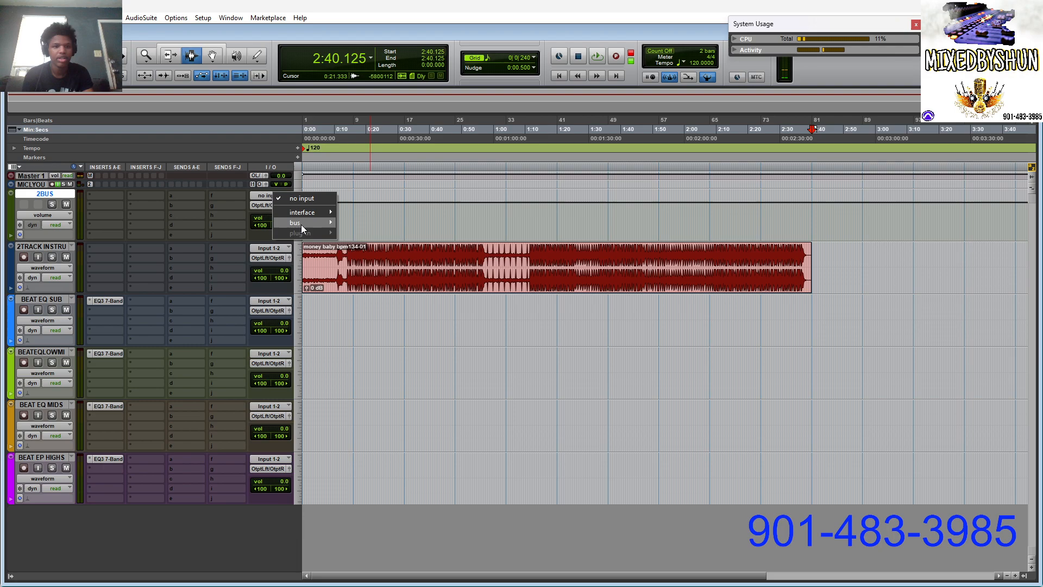
click(294, 222)
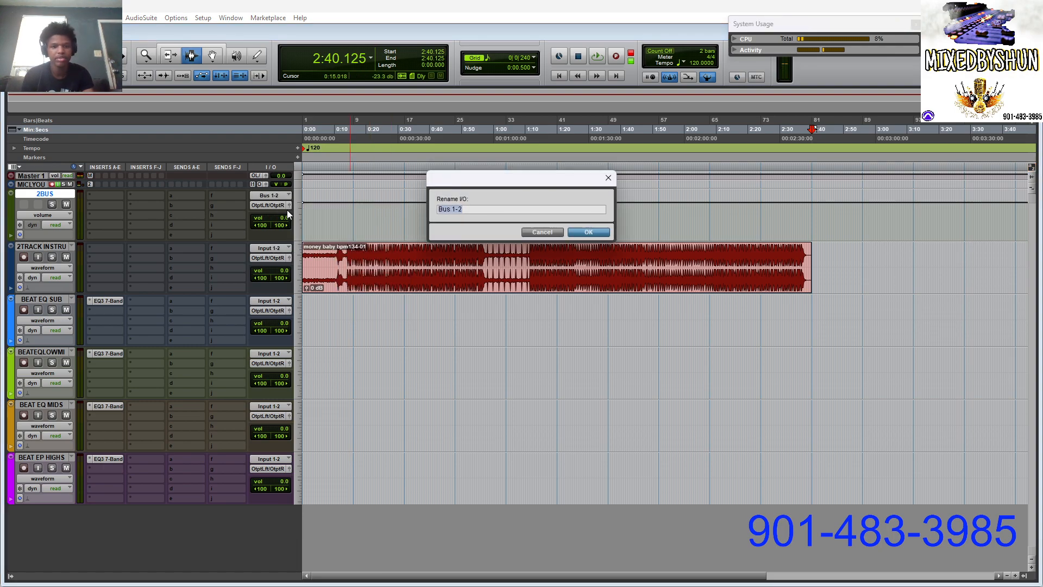
text(2BUS)
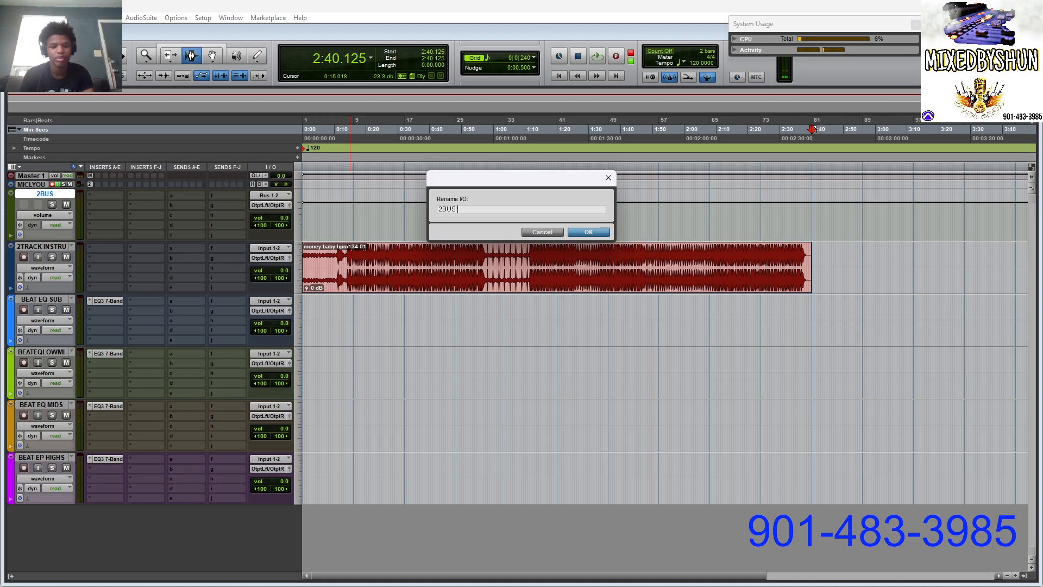
text(SHUN BEAT)
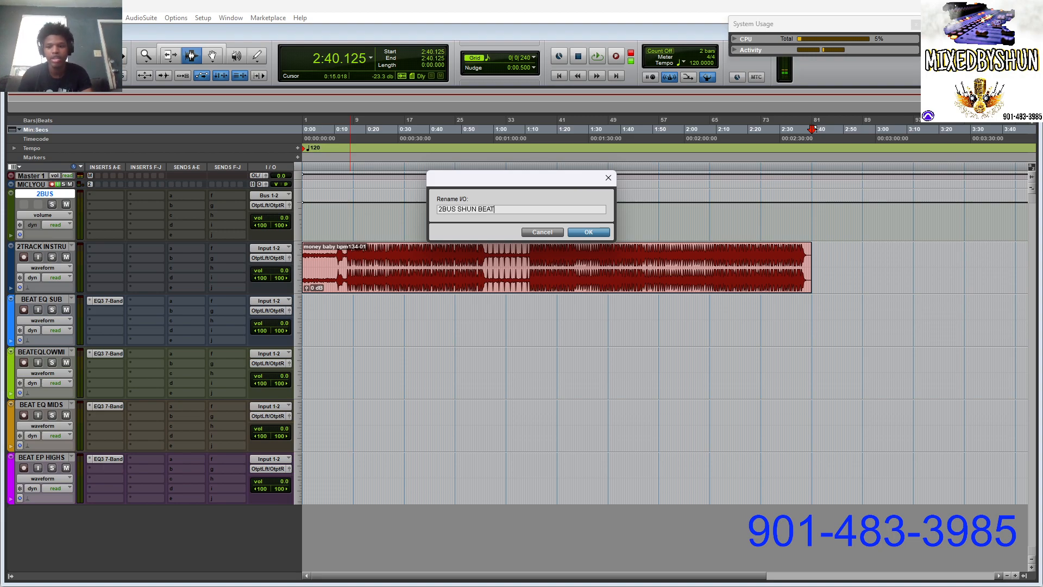
click(587, 231)
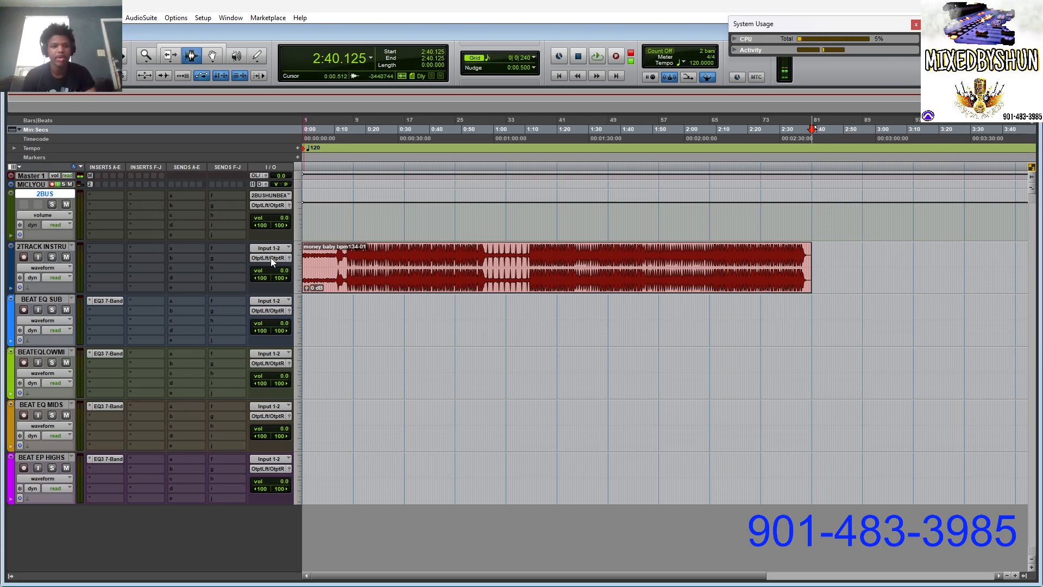
Route the beat tracks to 2BUS SHUN BEAT and send 2BUS to Output Left/Right.
click(271, 257)
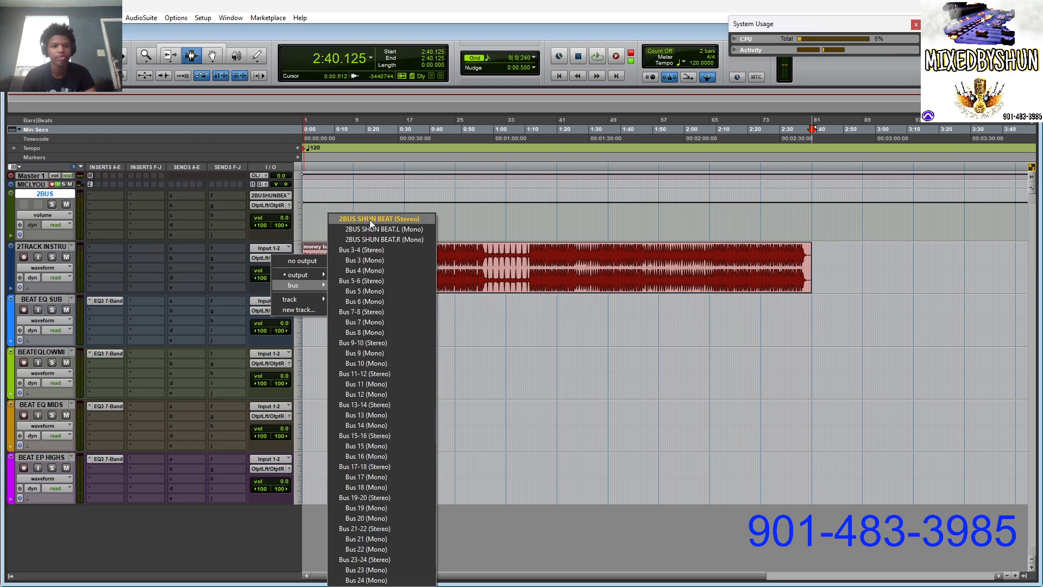
click(377, 219)
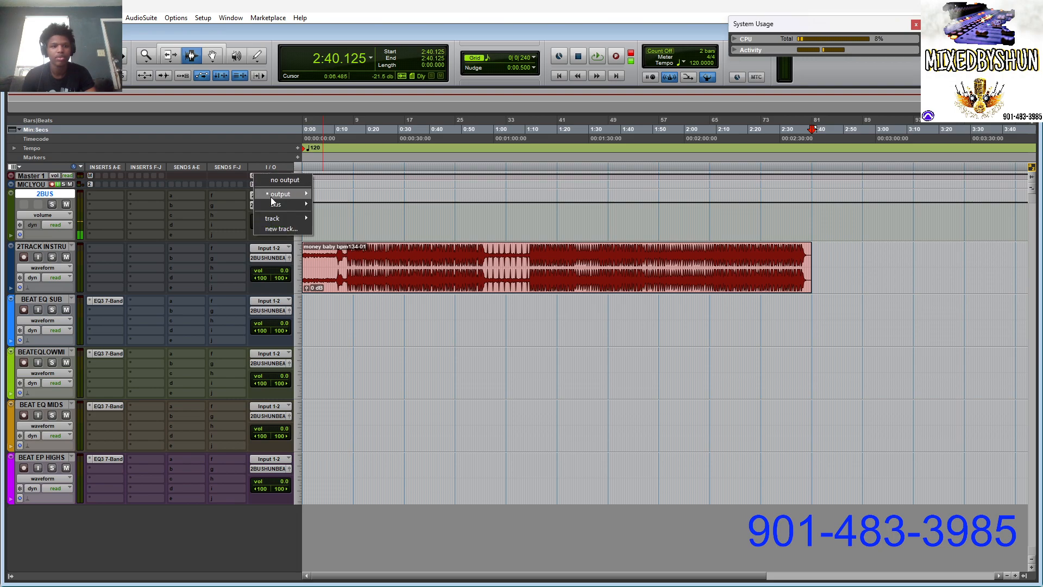
click(279, 194)
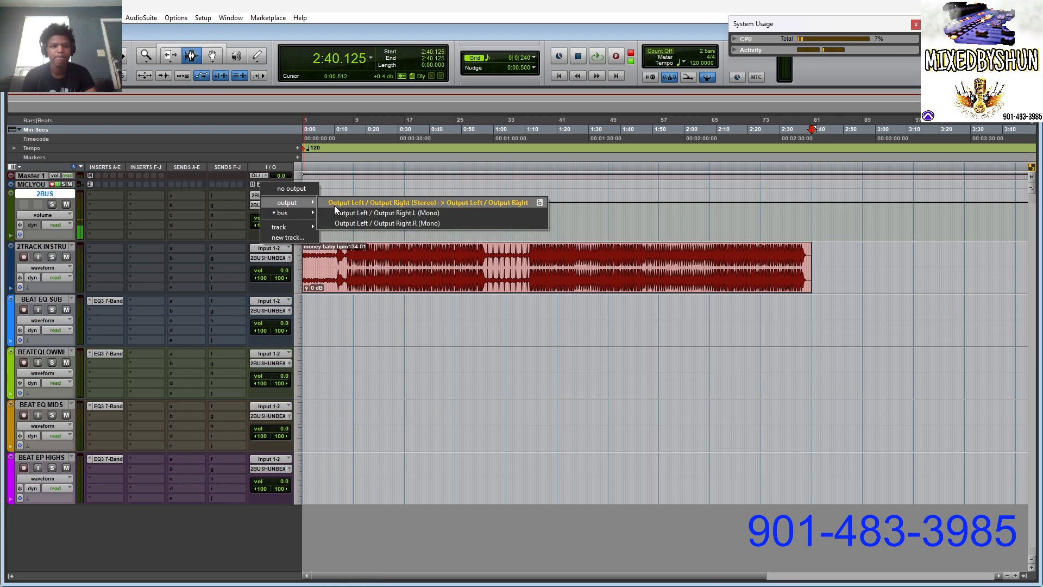
click(431, 202)
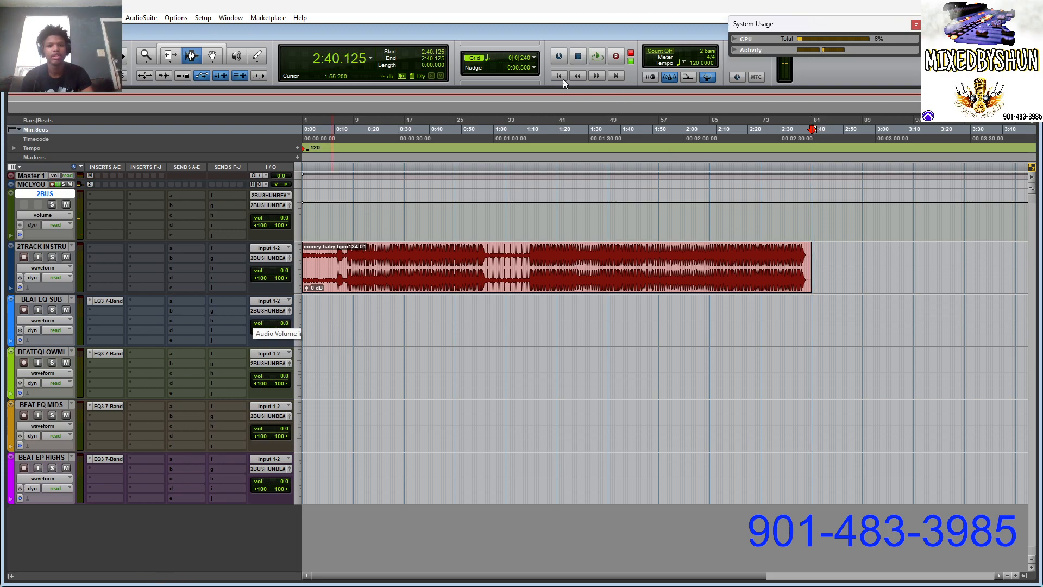
click(559, 75)
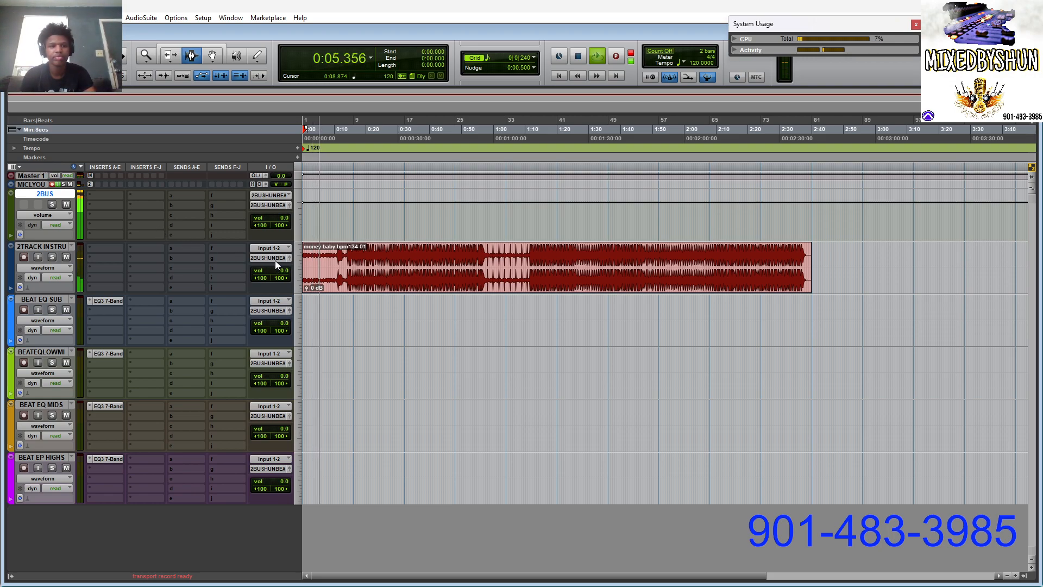
Audition the beat from the start and from the 11-second mark, then stop.
click(270, 195)
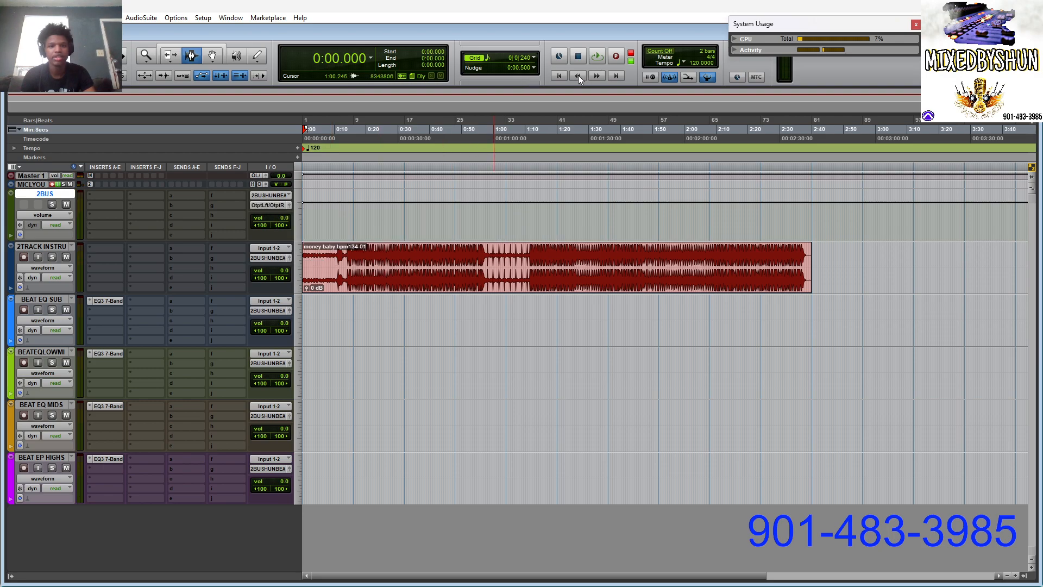
click(596, 56)
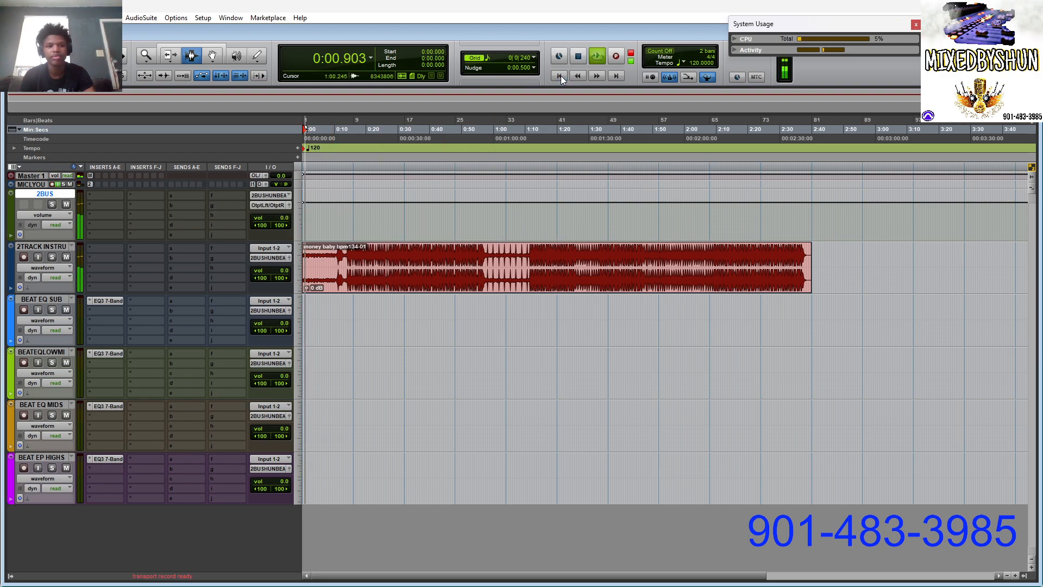
click(559, 75)
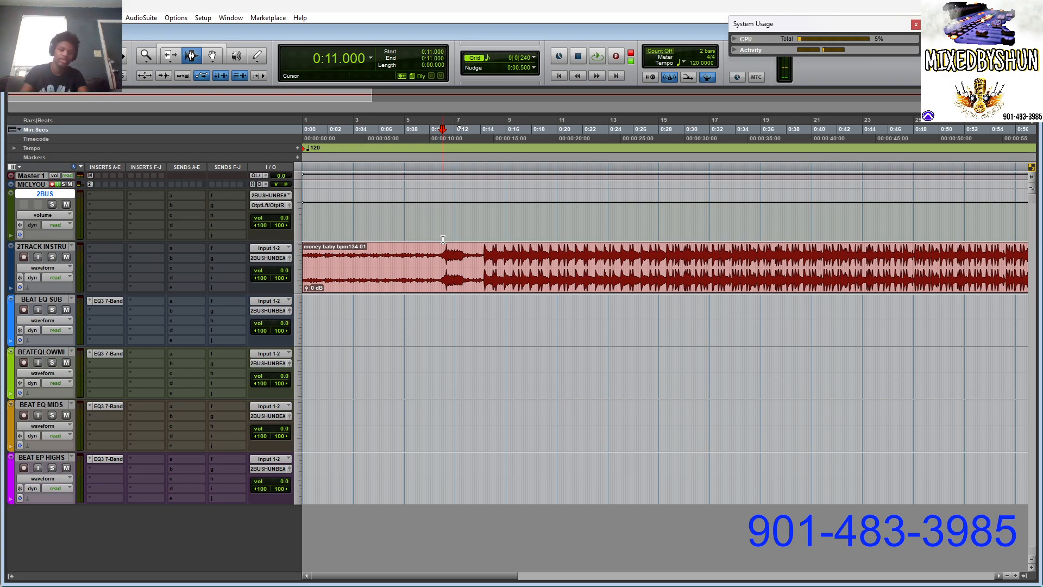
click(596, 56)
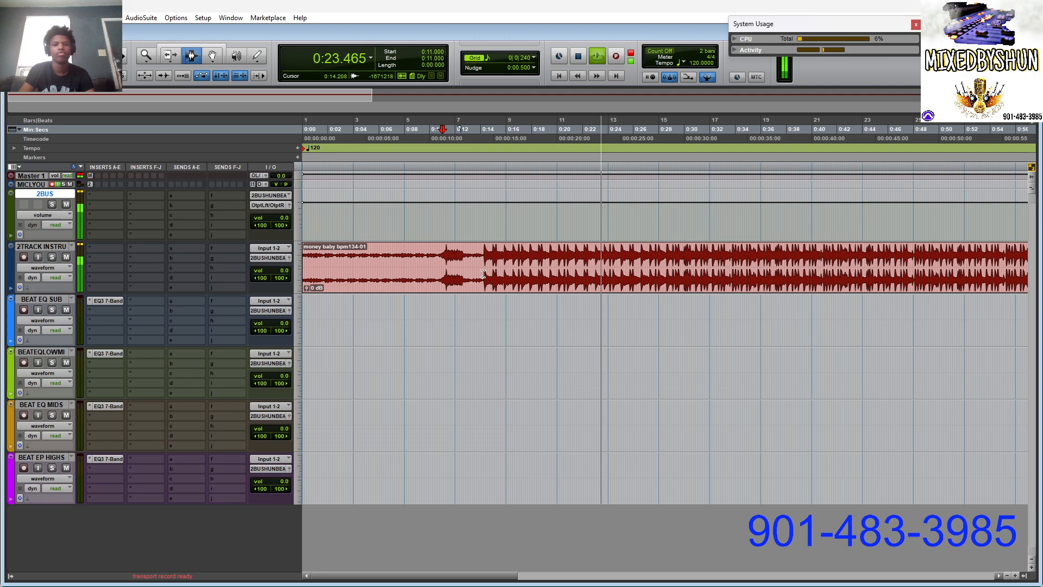
click(577, 55)
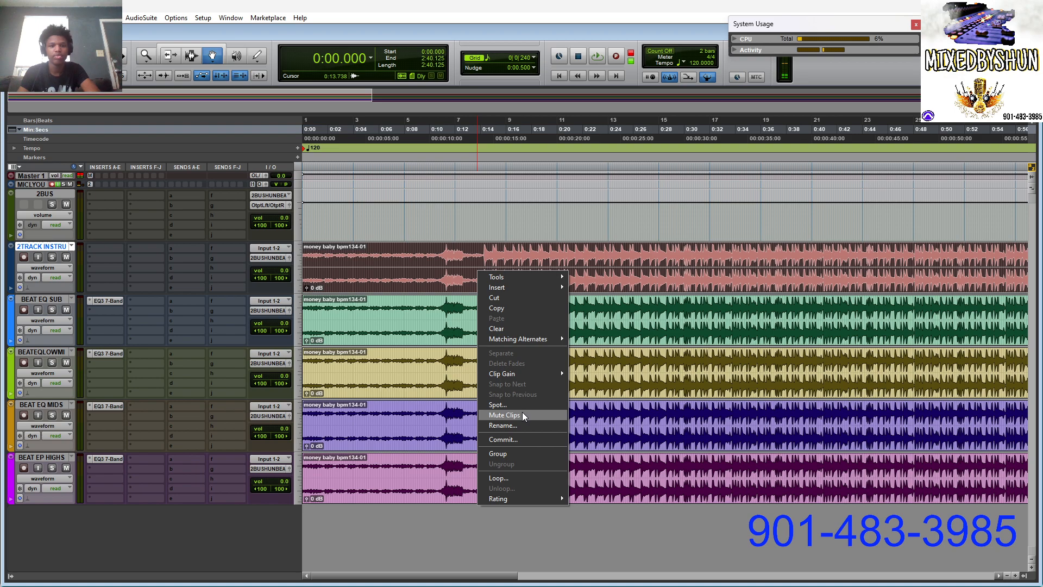
Mute the original 2TRACK beat clip with Mute Clips.
click(504, 414)
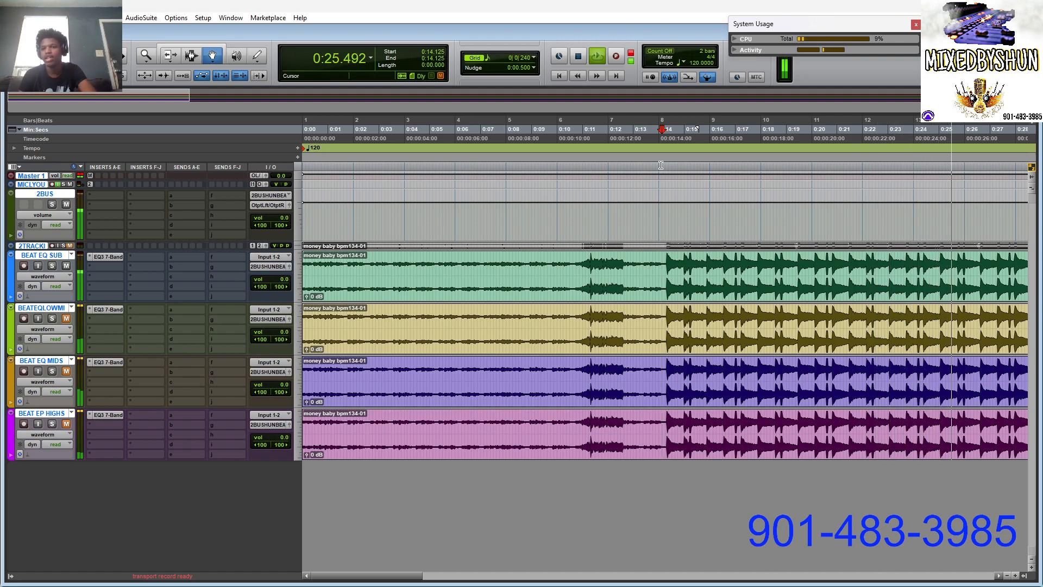
Stop and restart playback to audition the band tracks.
click(597, 56)
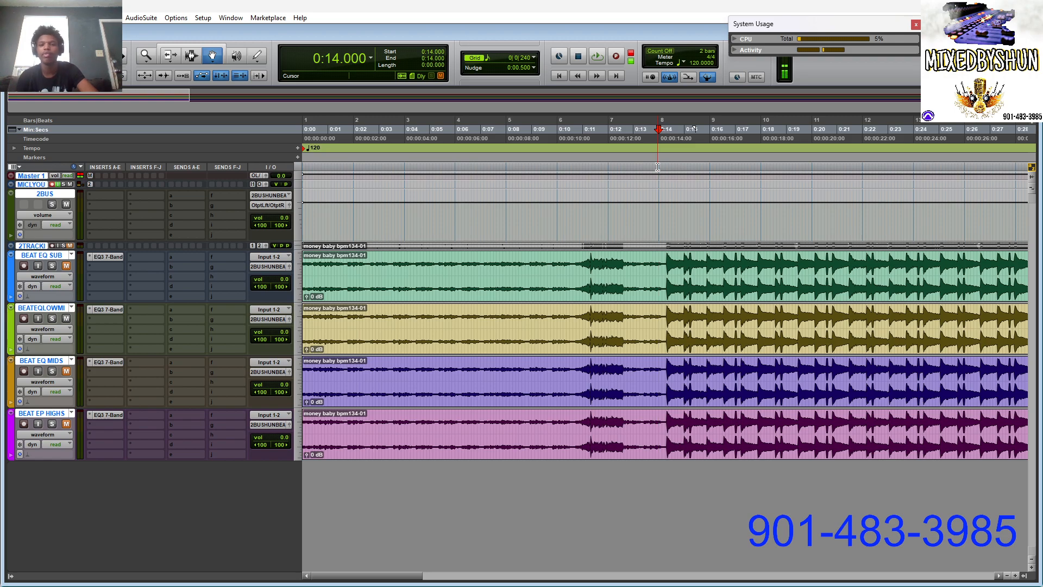
click(596, 56)
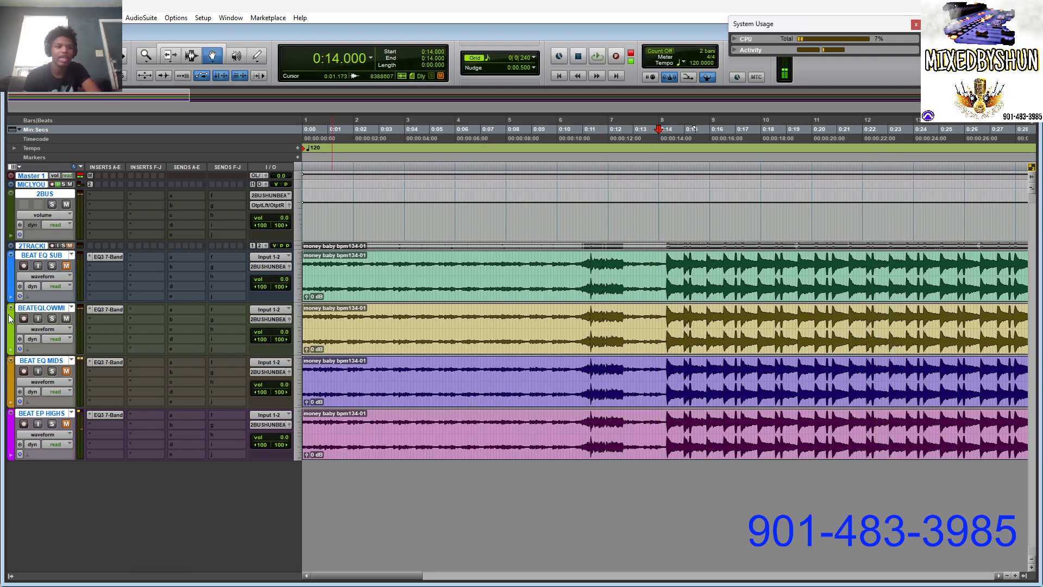
click(66, 317)
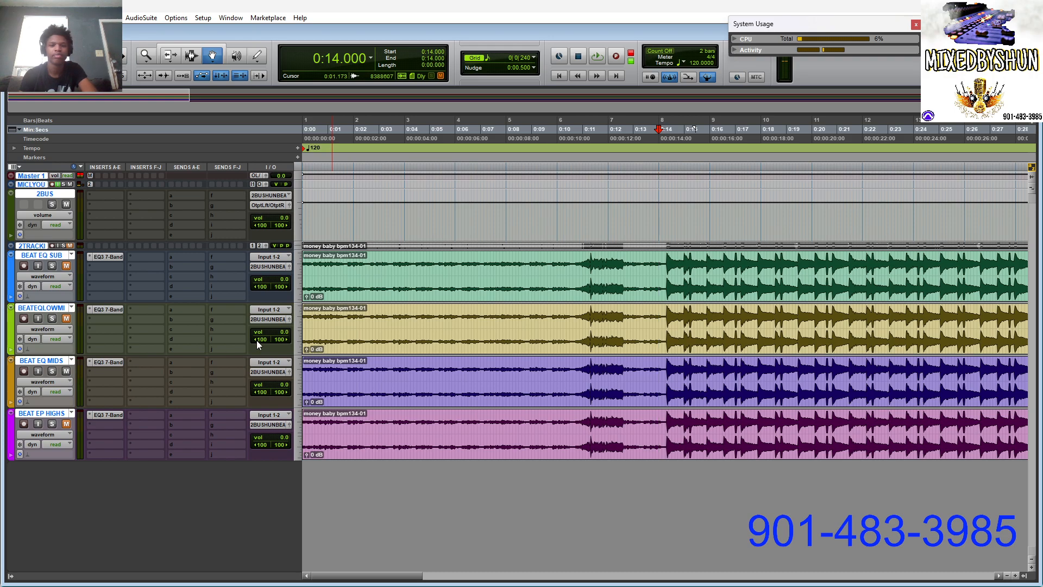
click(596, 56)
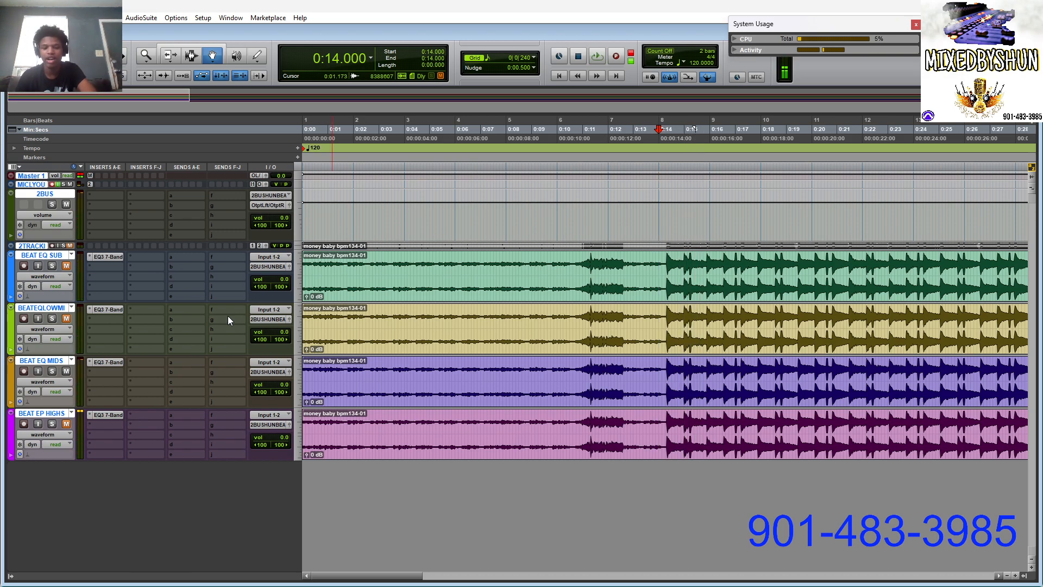
Shape the BEAT EQ MIDS EQ3 band-pass to roughly 658 Hz–3.05 kHz and close it.
click(597, 56)
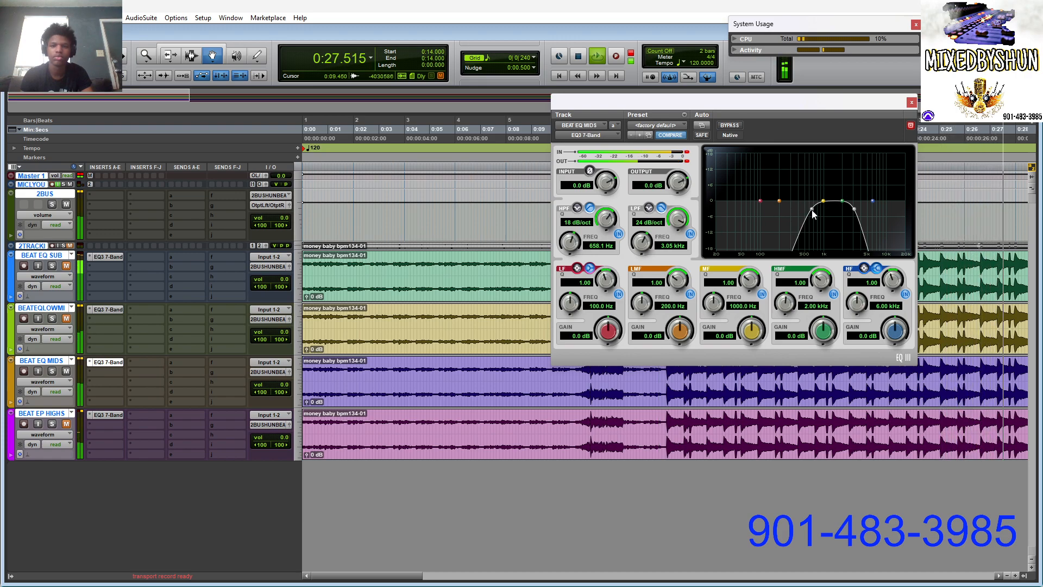
drag(805, 216, 822, 204)
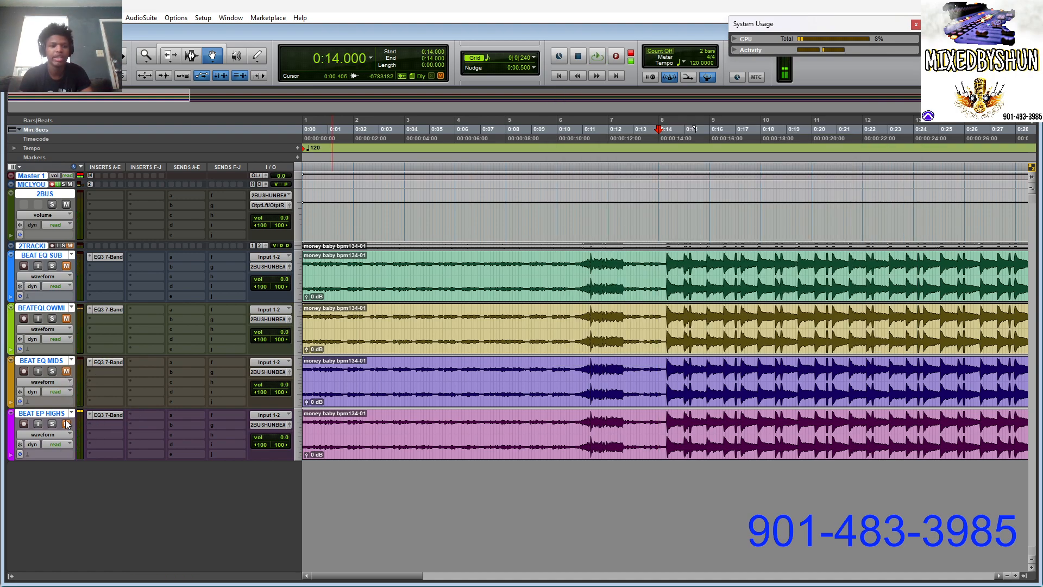
click(105, 414)
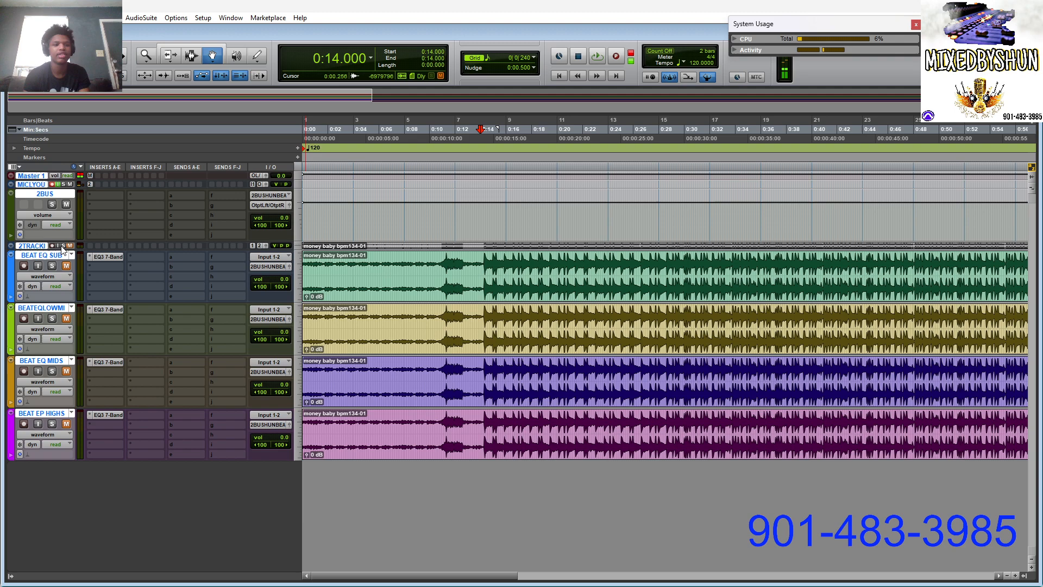
Add a Saturation Knob to BEAT EQ SUB with saturation settled near 5.5.
click(106, 256)
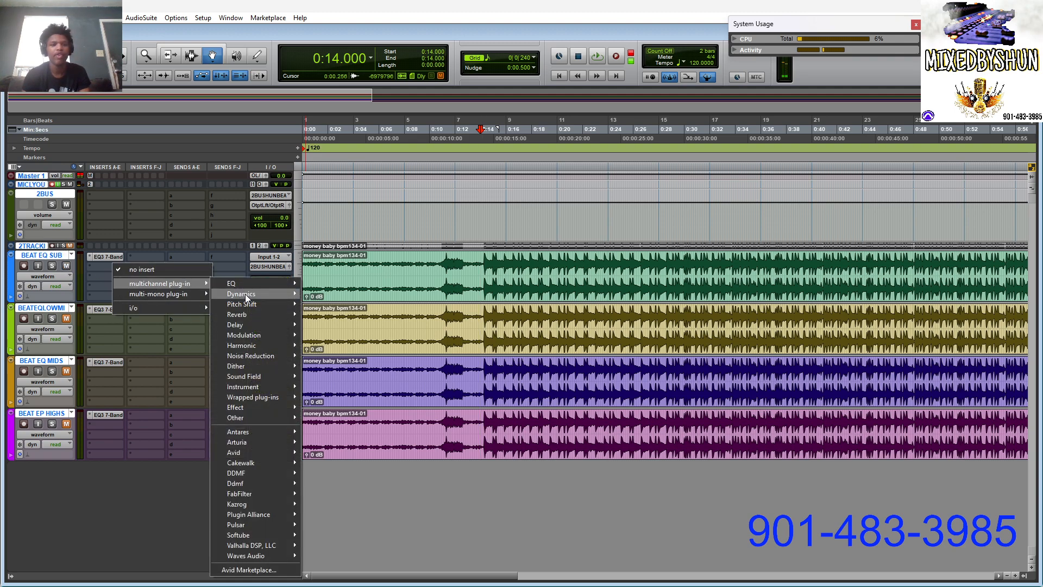
mouse_move(256, 534)
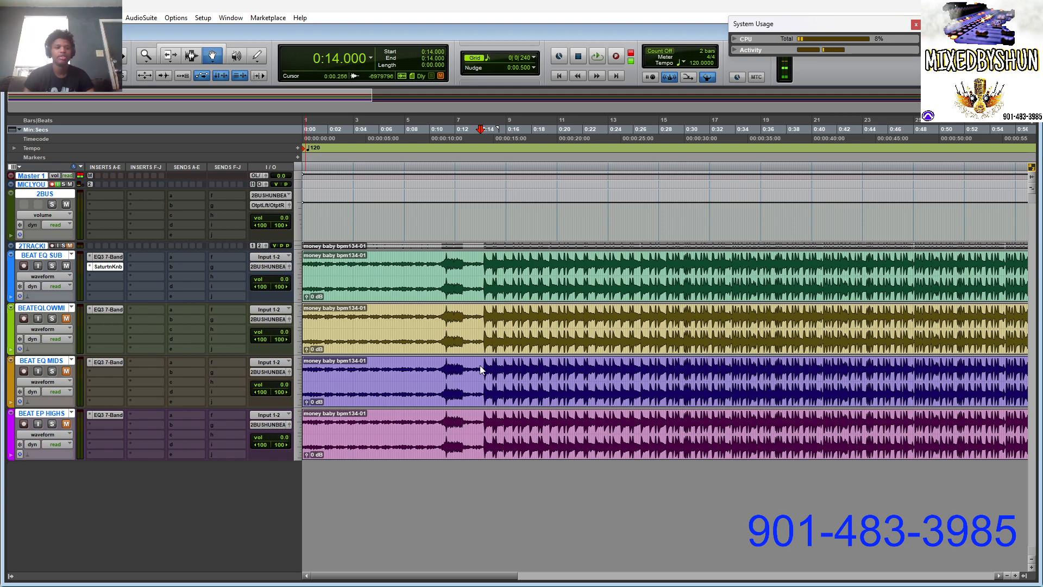
click(105, 266)
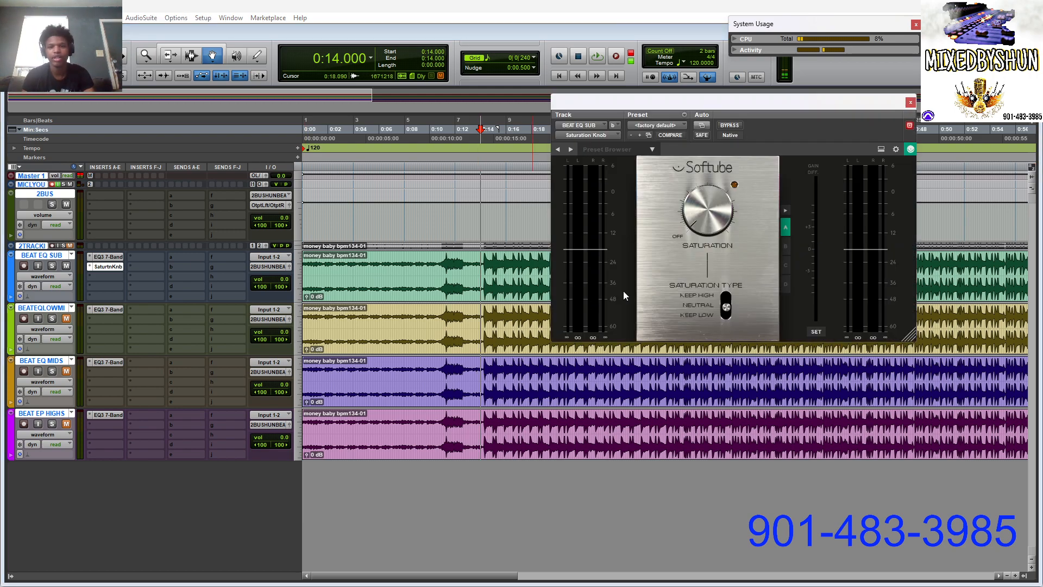
drag(706, 210, 696, 207)
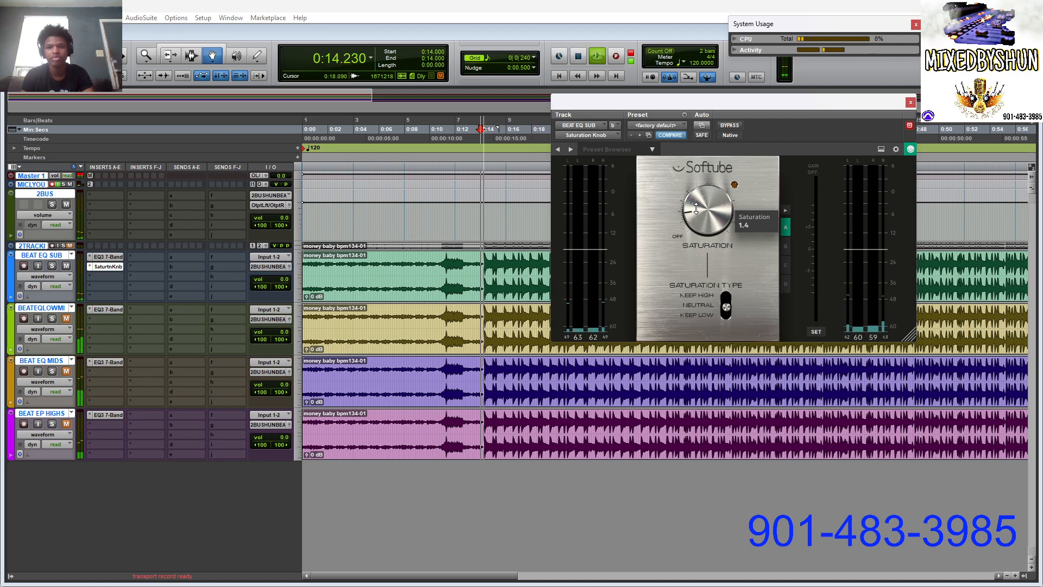
drag(705, 207, 715, 196)
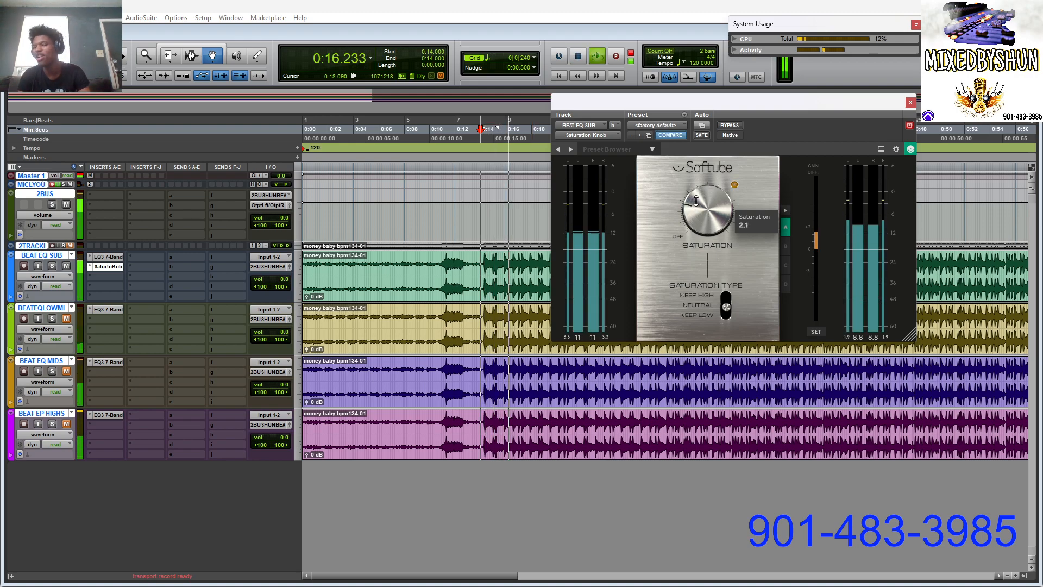
drag(707, 207, 707, 173)
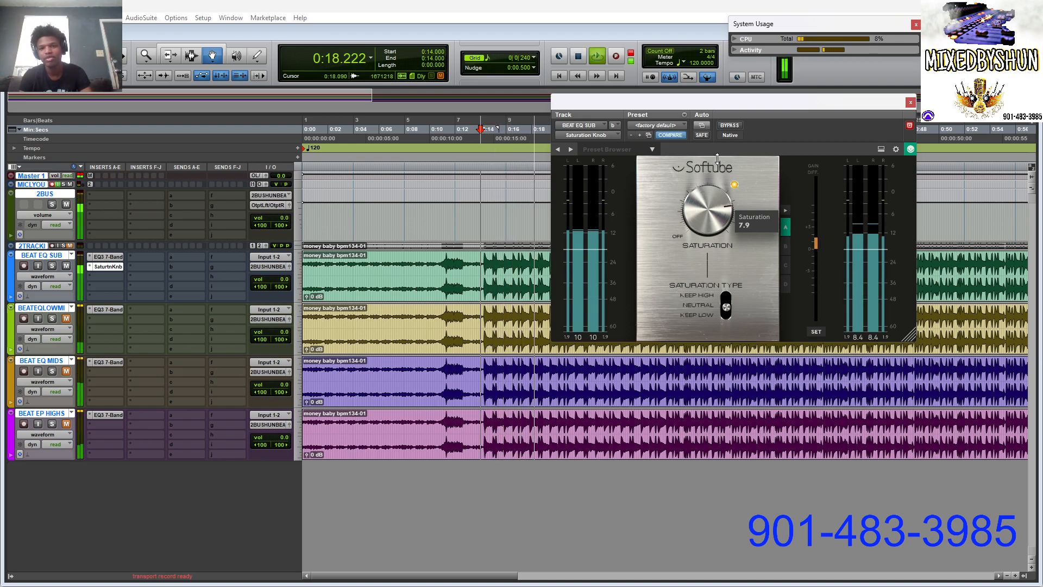
drag(707, 207, 707, 226)
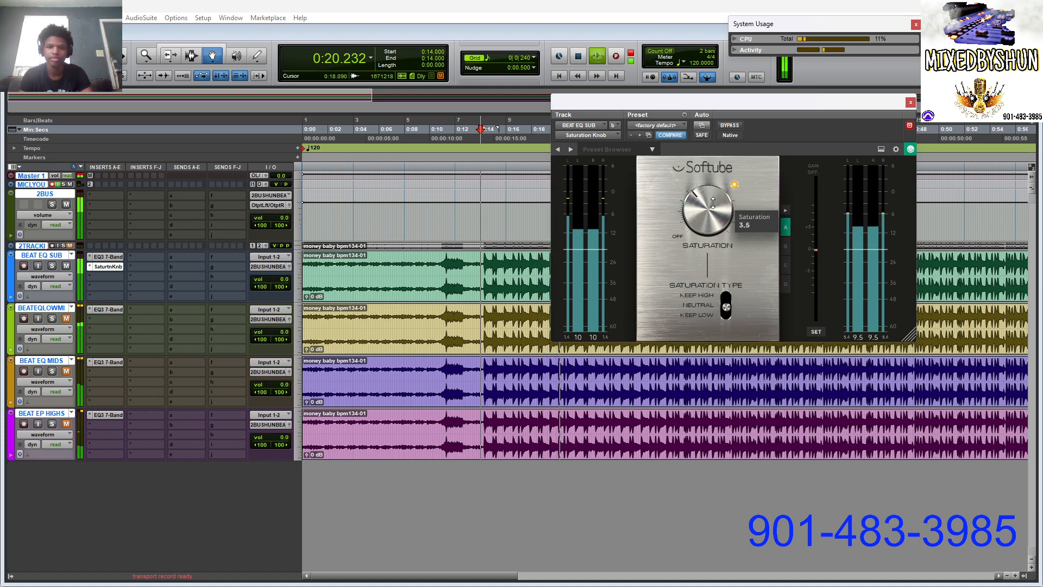
drag(707, 202, 708, 213)
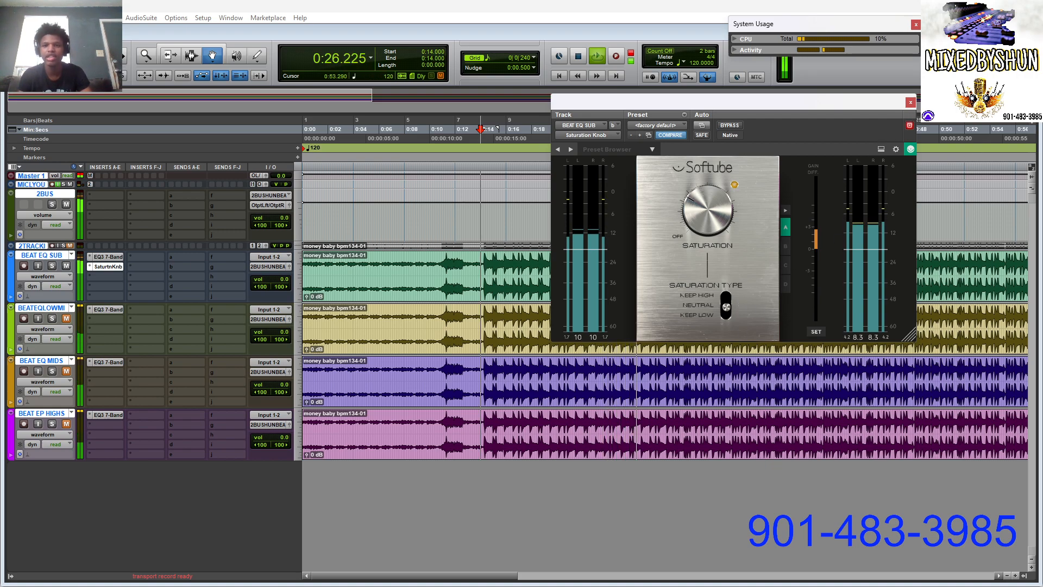
click(909, 102)
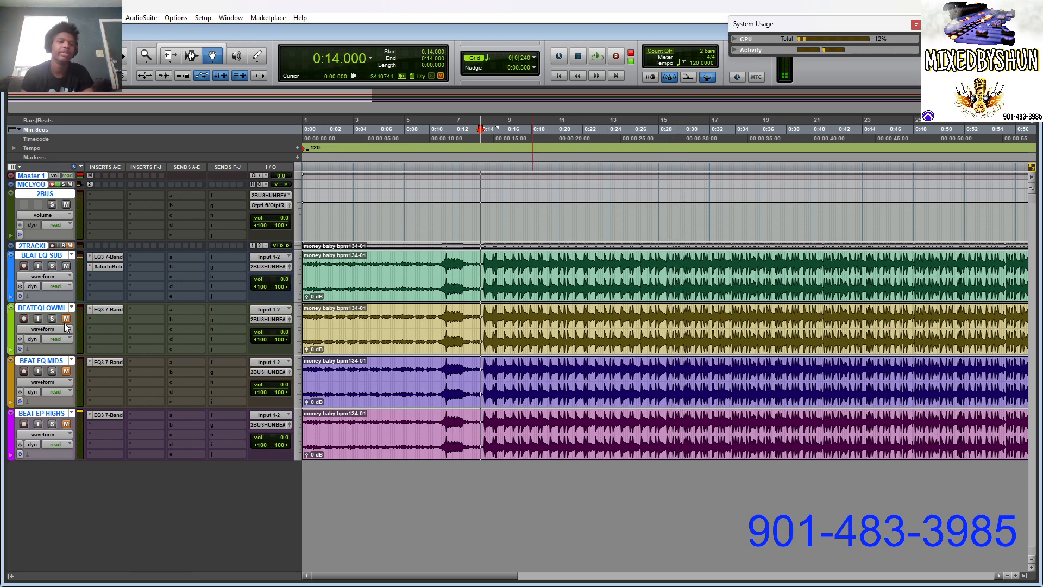
Insert a Pultec EQP-1A on BEATEQLOWMI, audition it during playback, then close it.
click(106, 309)
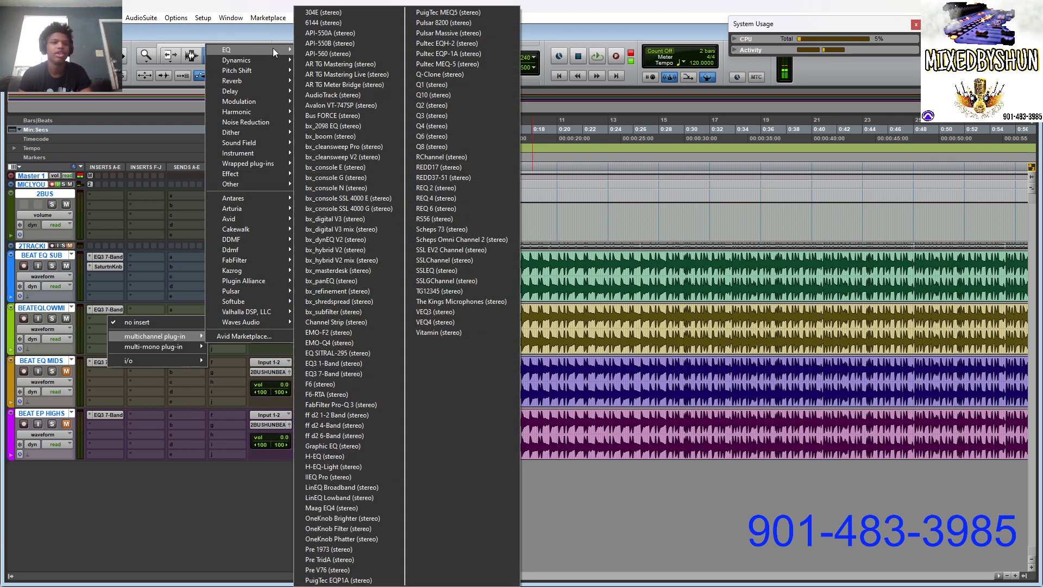
mouse_move(448, 54)
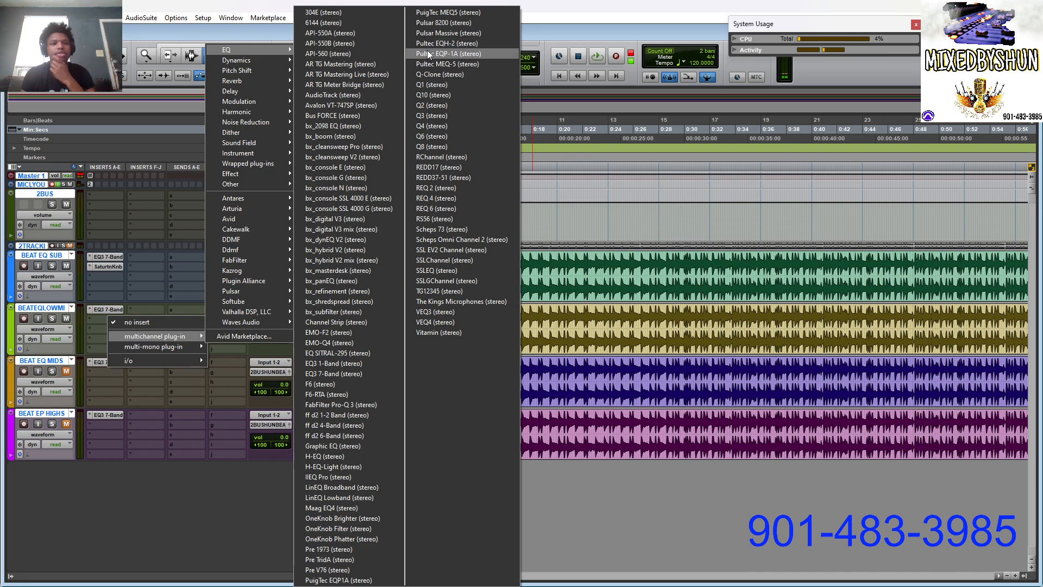
click(446, 53)
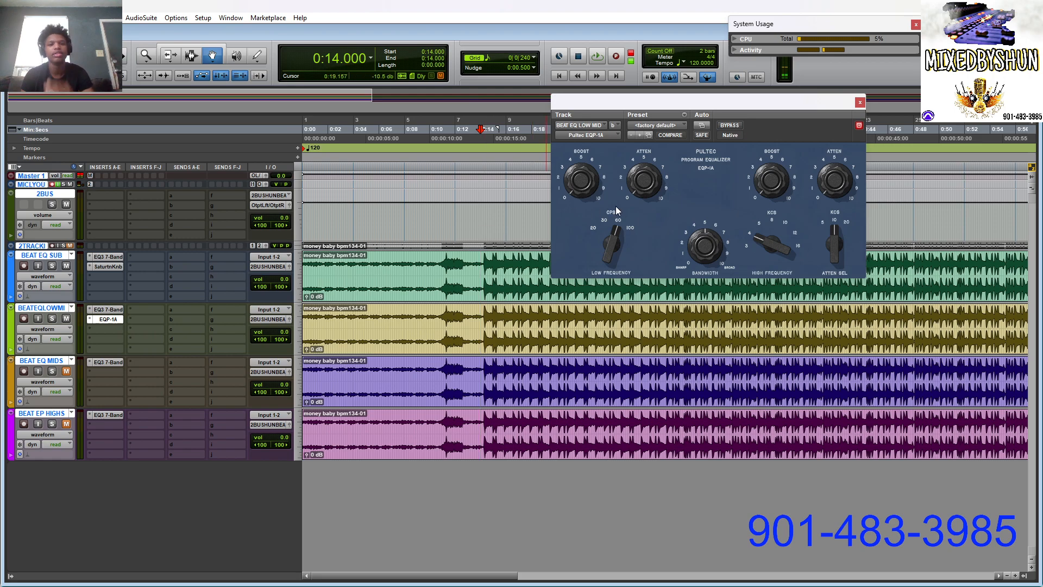
click(596, 55)
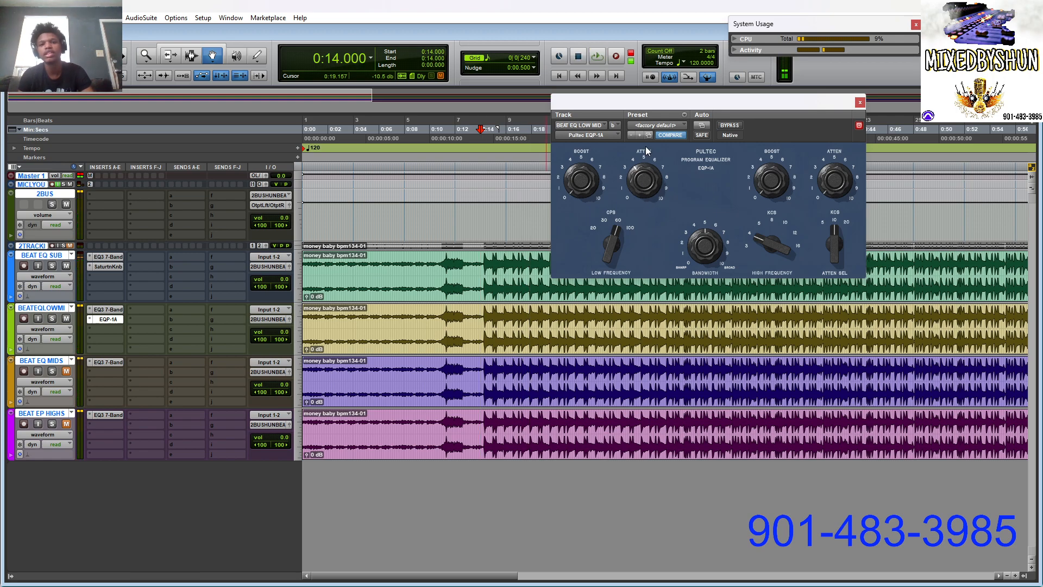
click(596, 55)
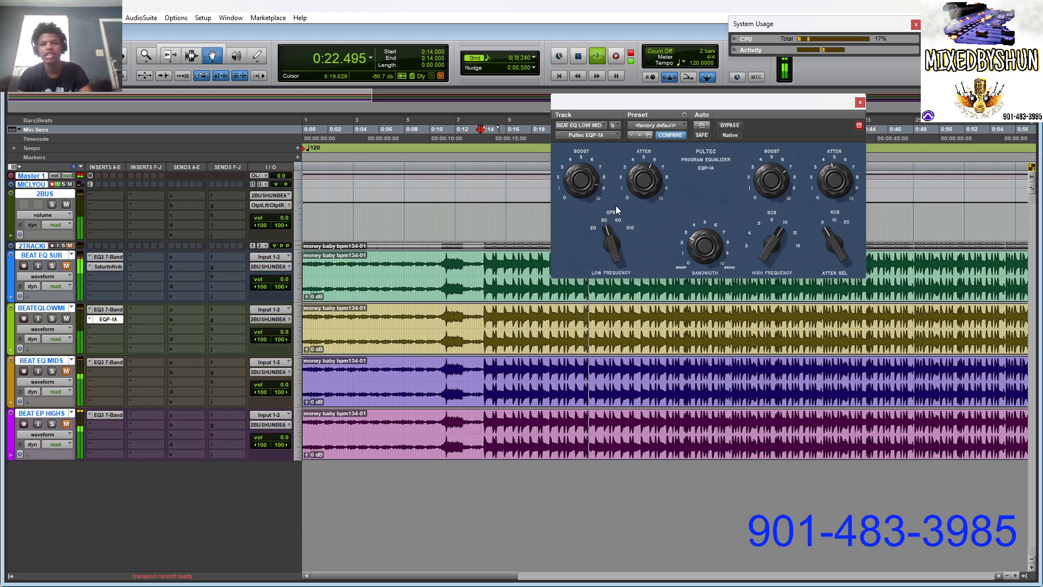
click(859, 101)
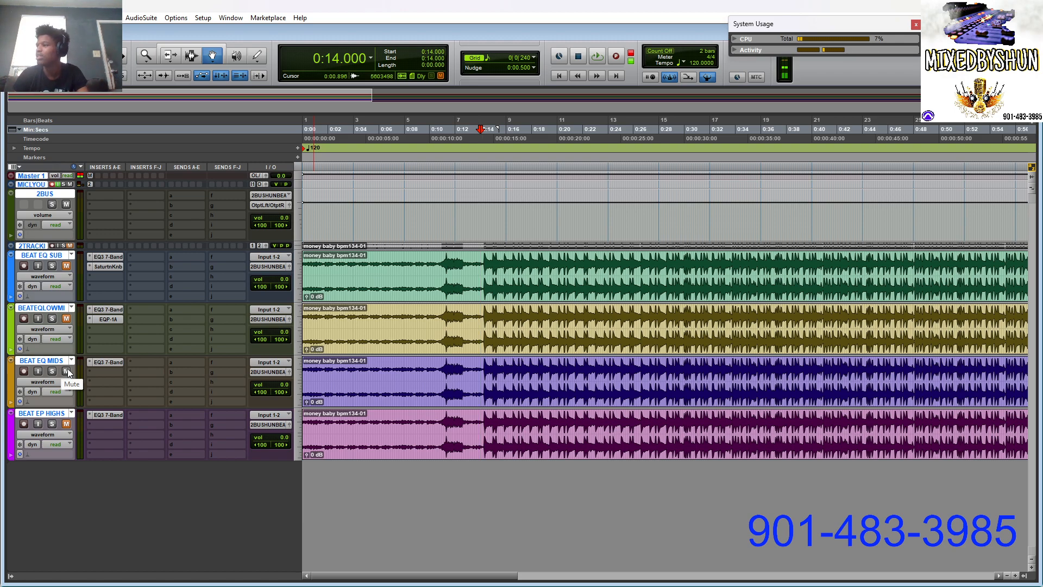
mouse_move(116, 385)
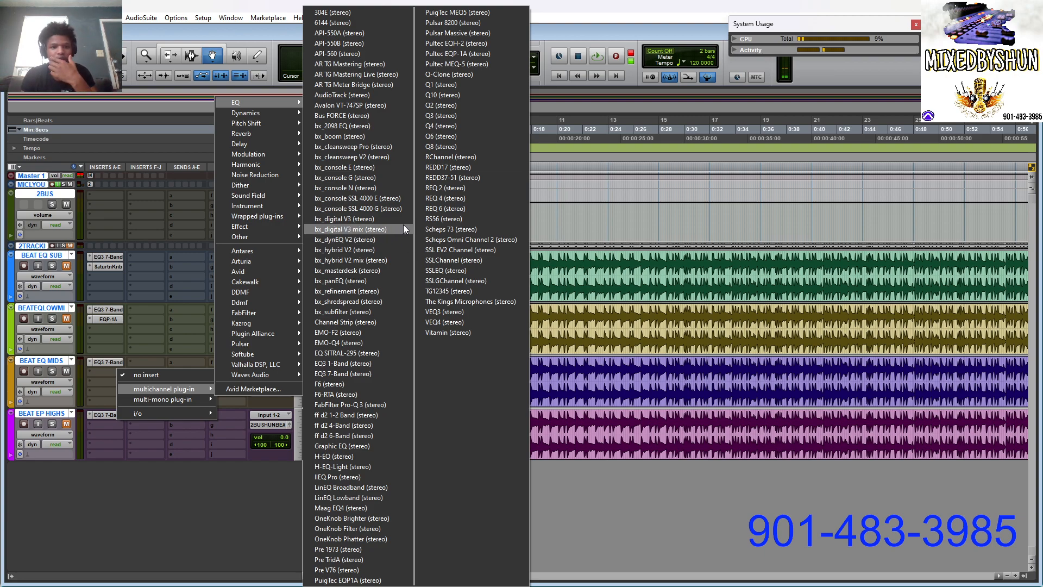
mouse_move(346, 240)
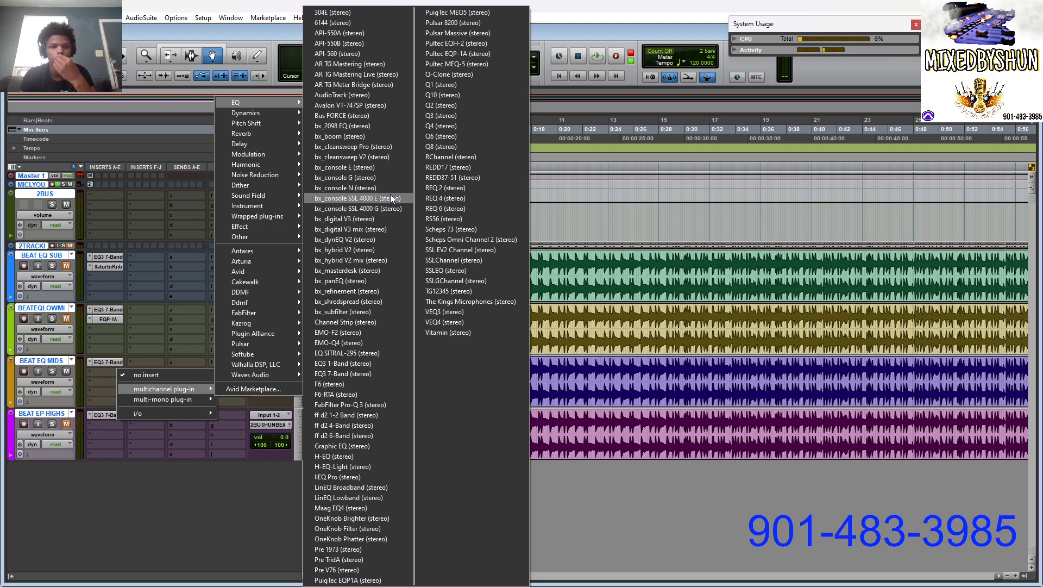
mouse_move(389, 184)
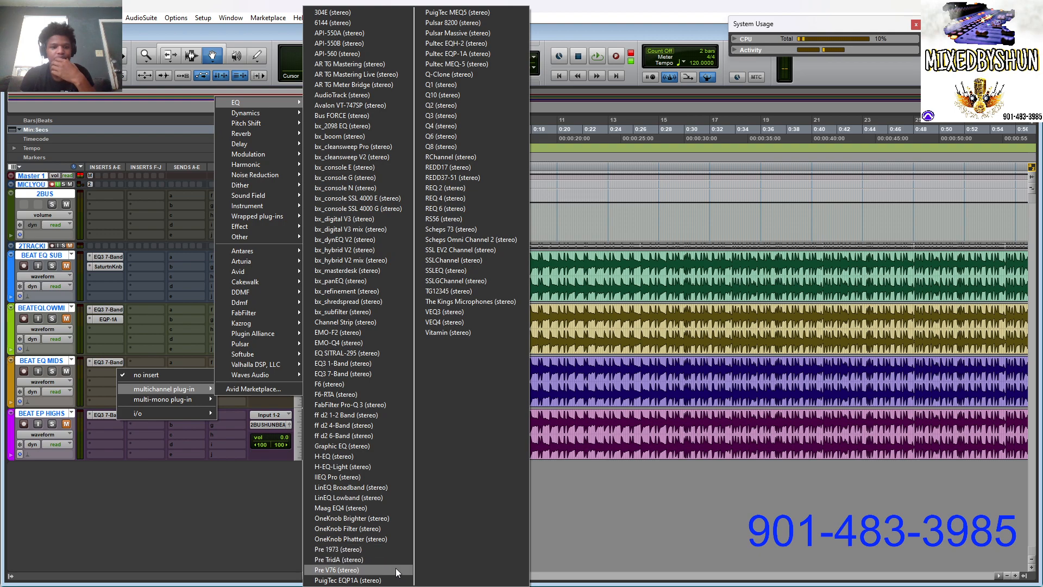
mouse_move(447, 291)
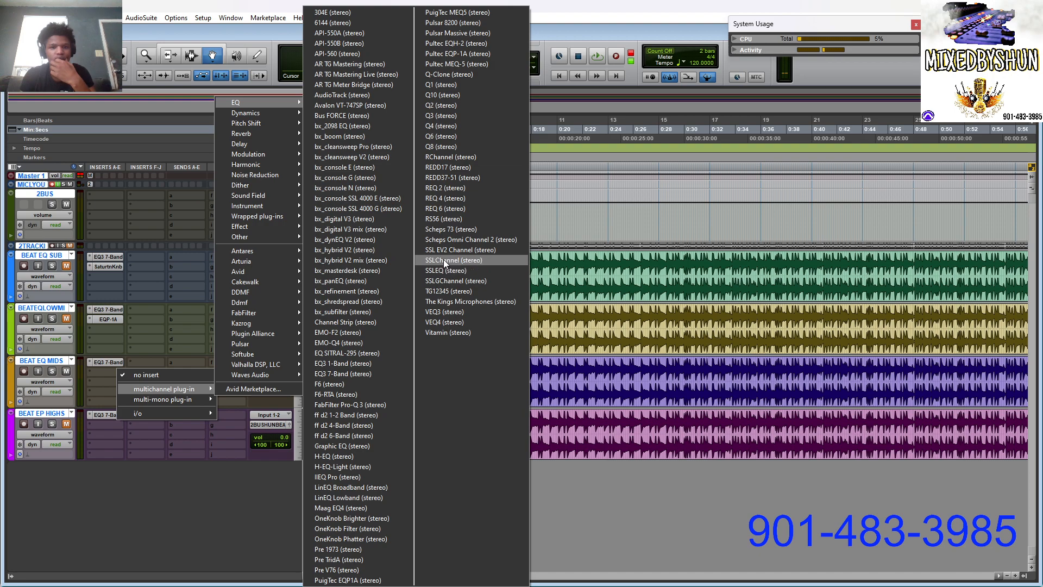
mouse_move(453, 270)
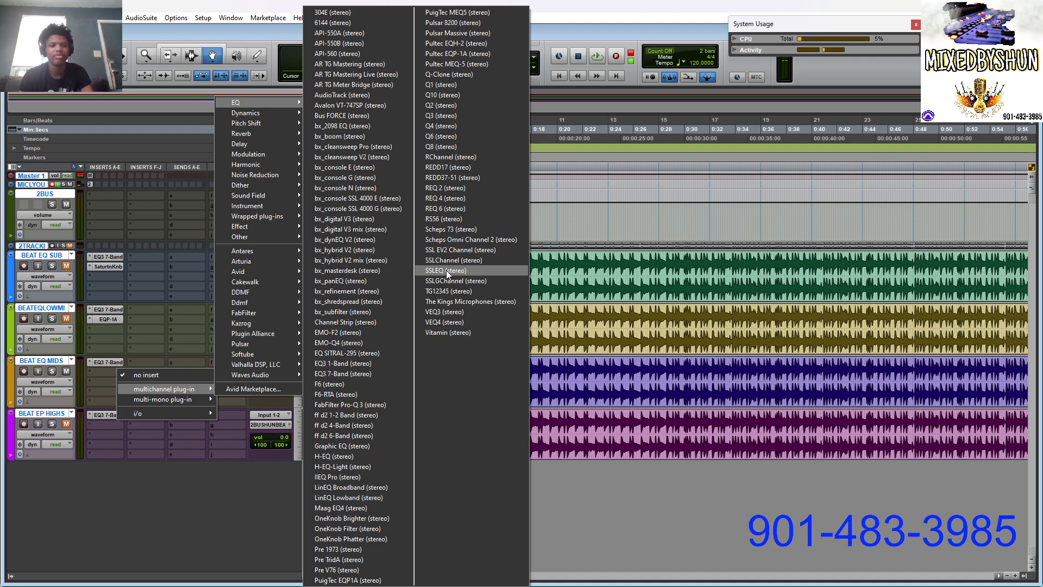
Insert SSLEQ on BEAT EQ MIDS, returning its high-mid level near zero.
click(445, 270)
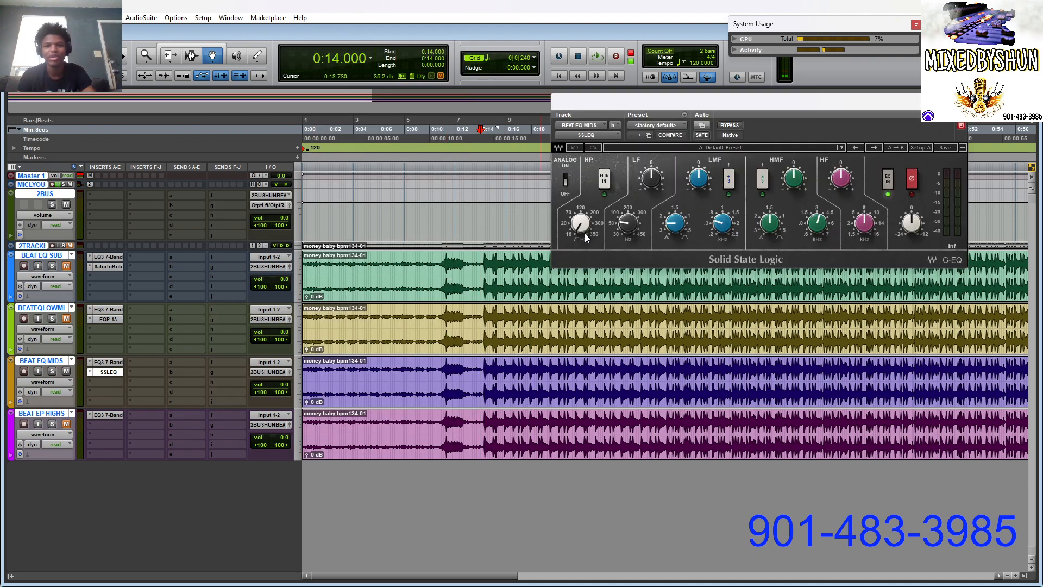
drag(791, 175, 792, 186)
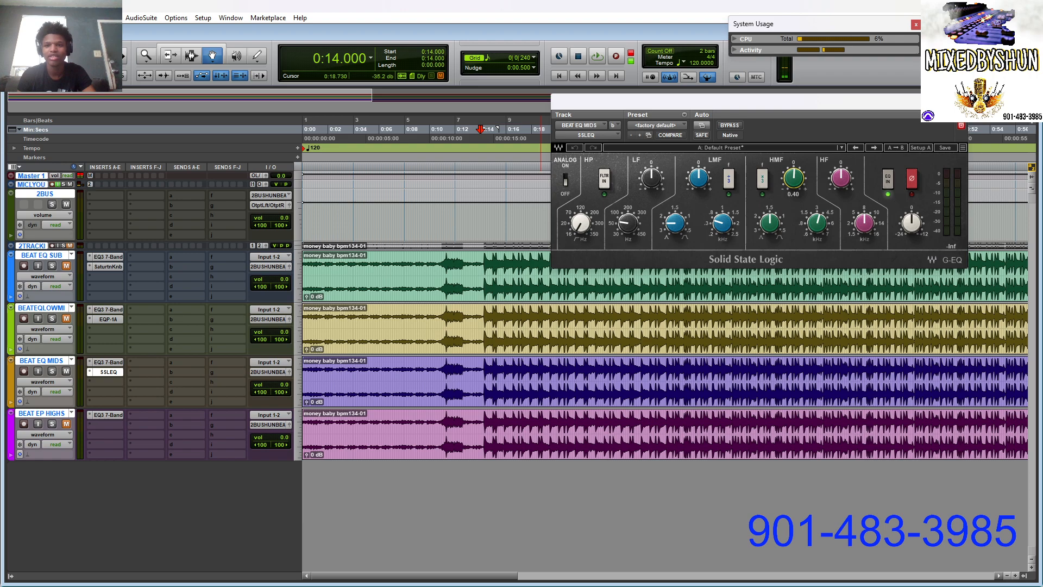
drag(792, 179, 799, 190)
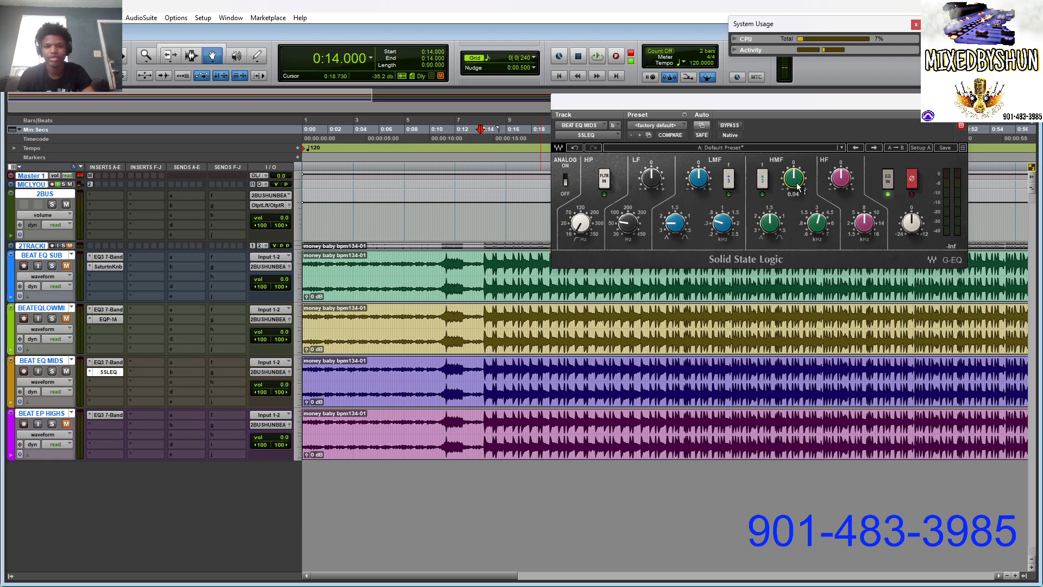
click(596, 56)
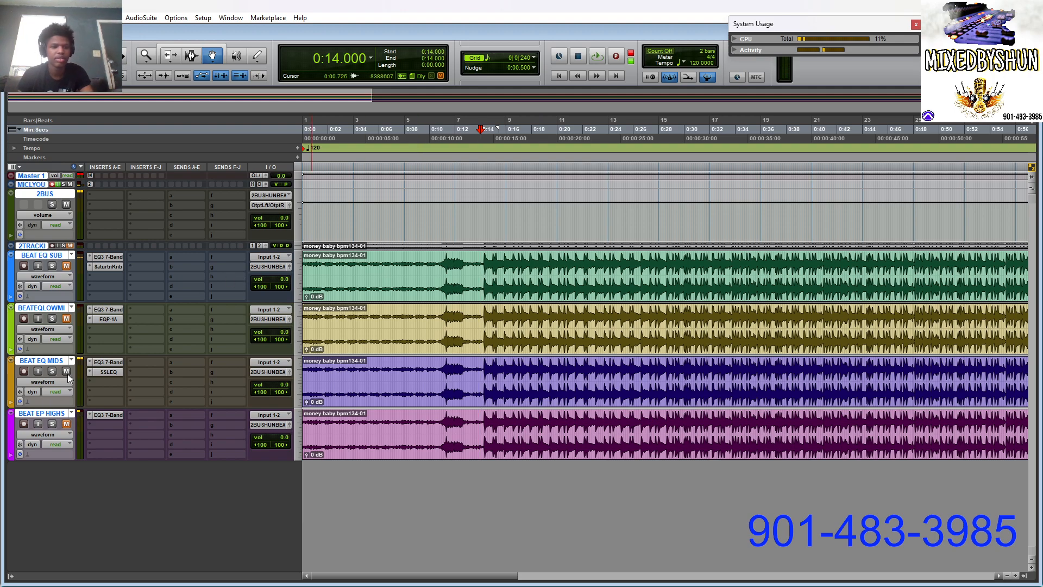
Insert API-550A on BEAT EP HIGHS, adjust HF boost and output level, then close.
click(107, 414)
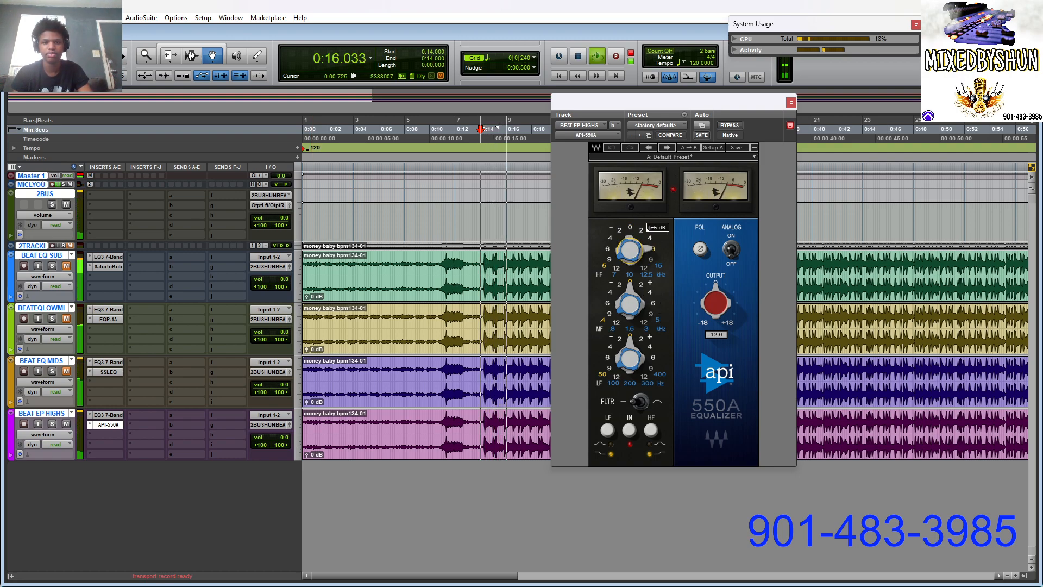
drag(624, 252, 624, 260)
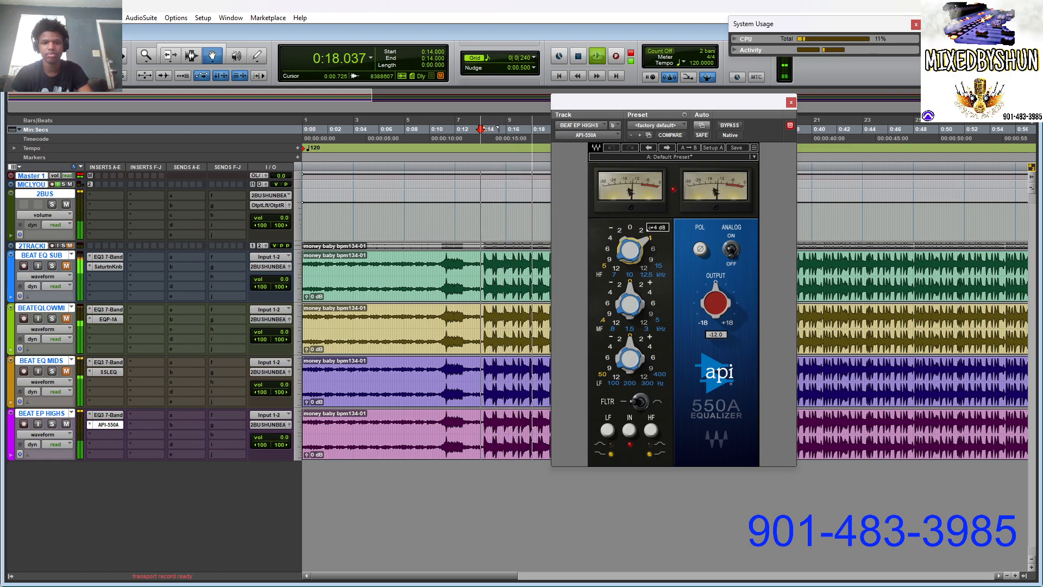
drag(626, 250, 631, 246)
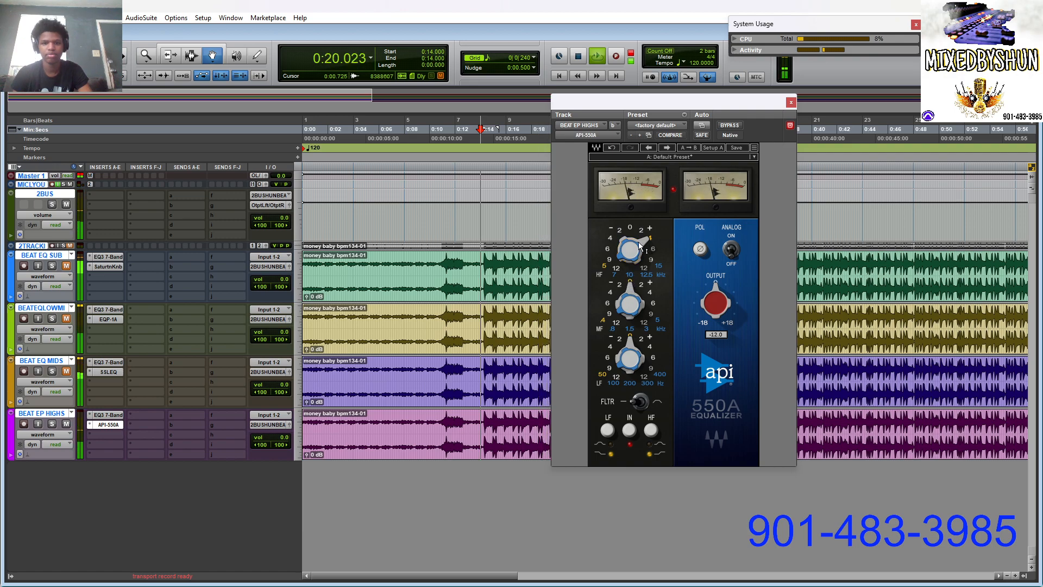
drag(623, 249, 642, 245)
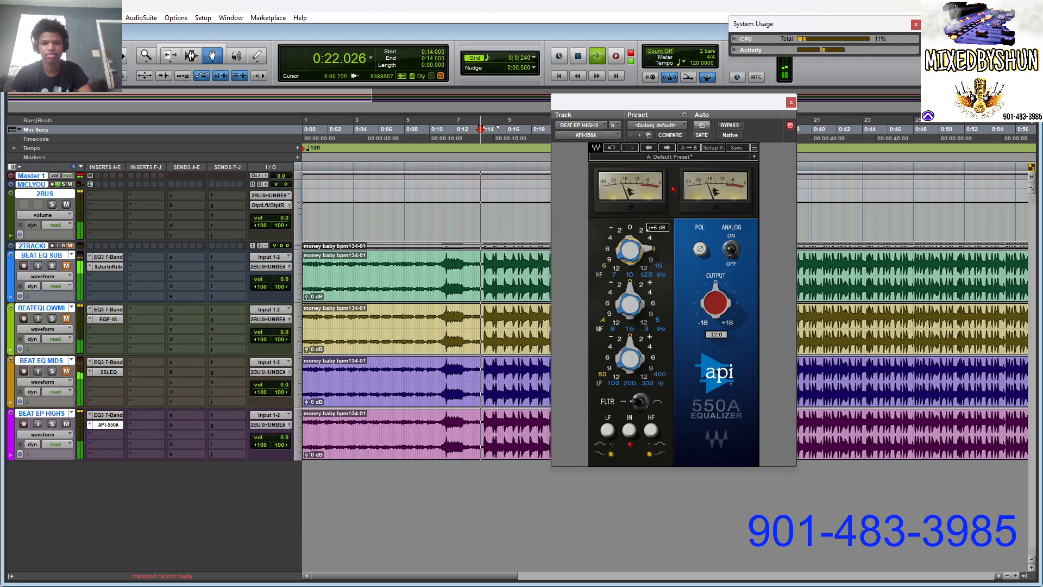
drag(626, 249, 622, 259)
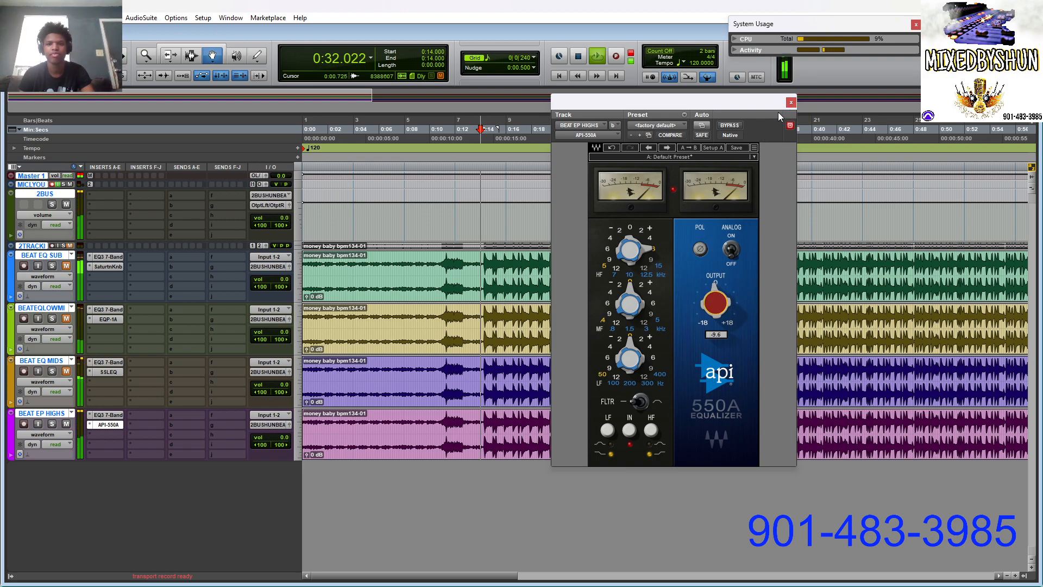
click(791, 102)
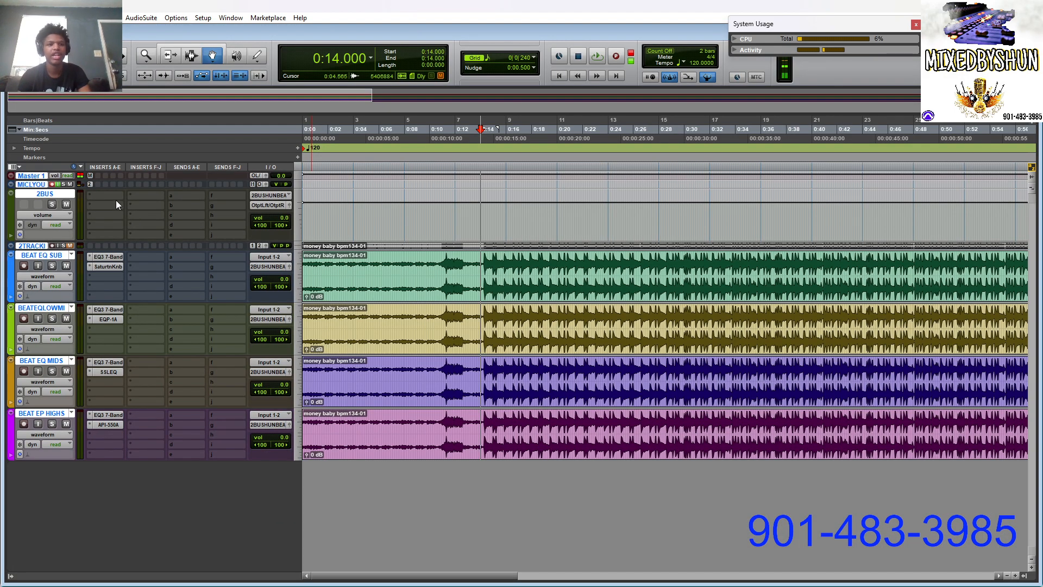
Insert the SSLComp bus compressor on 2BUS, adjust its threshold and enable Analog mode.
click(103, 196)
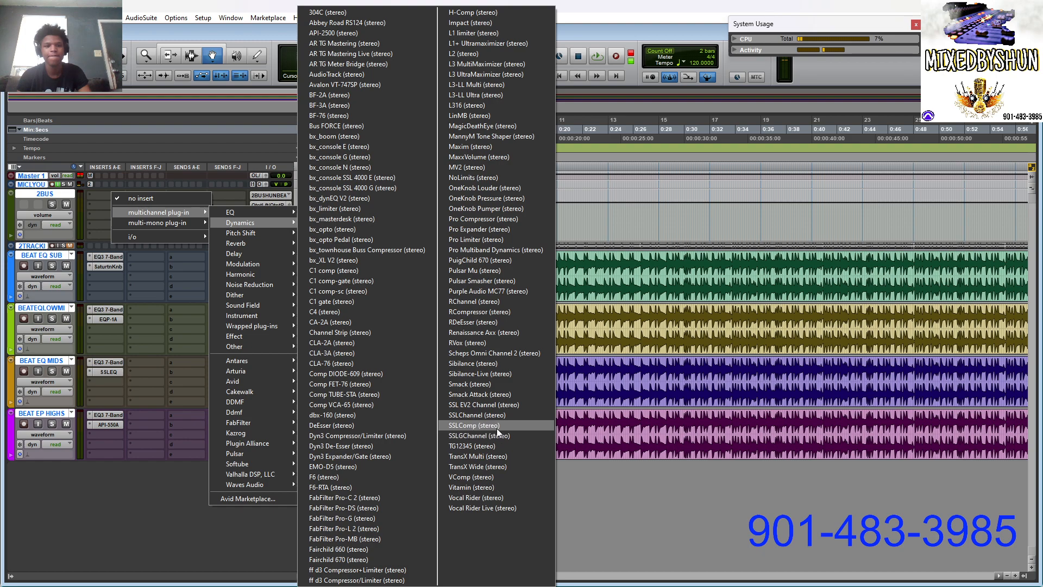
click(474, 425)
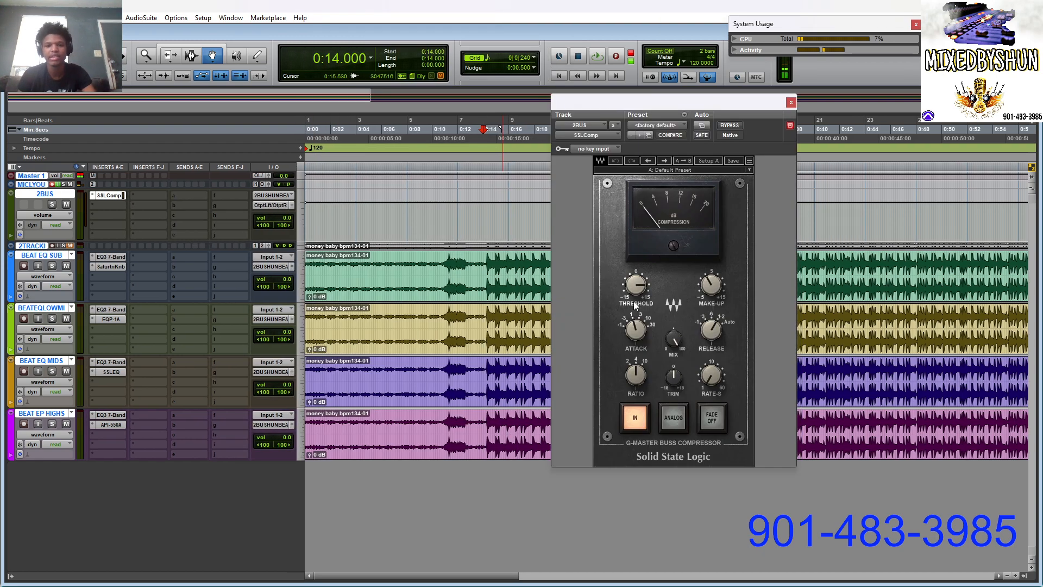
drag(711, 285, 712, 282)
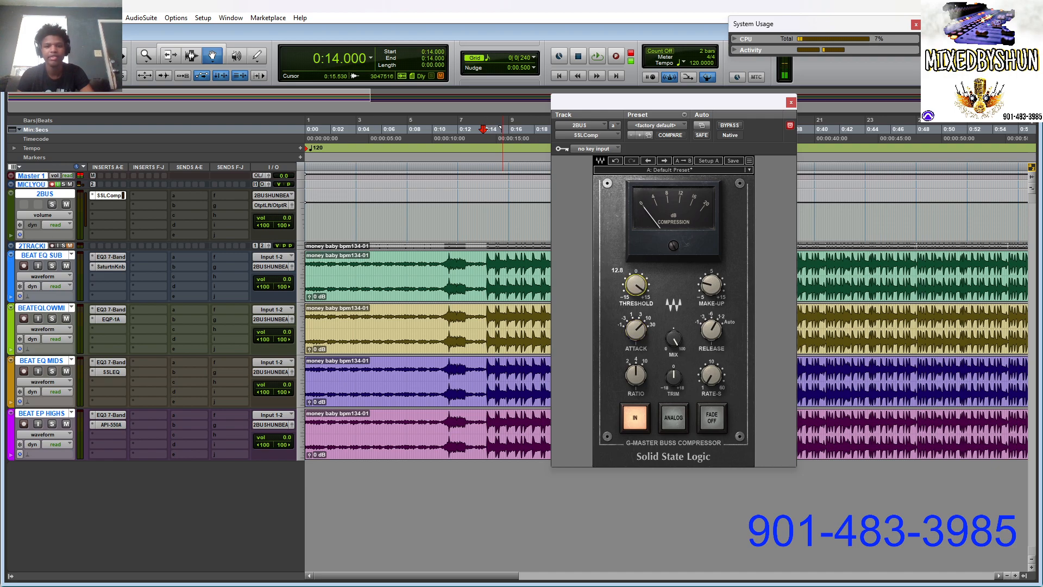
drag(635, 284, 637, 280)
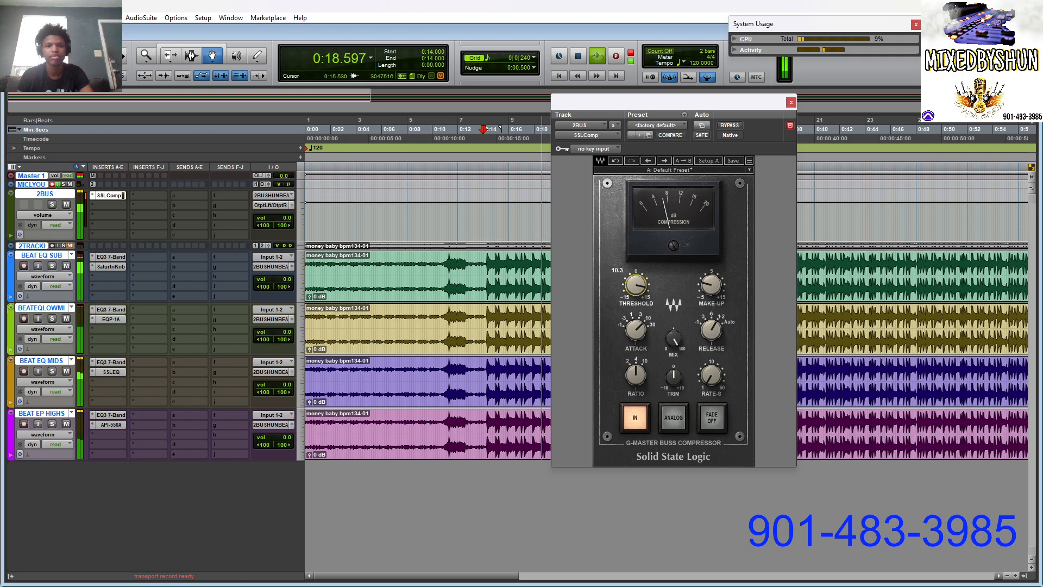
drag(635, 284, 636, 272)
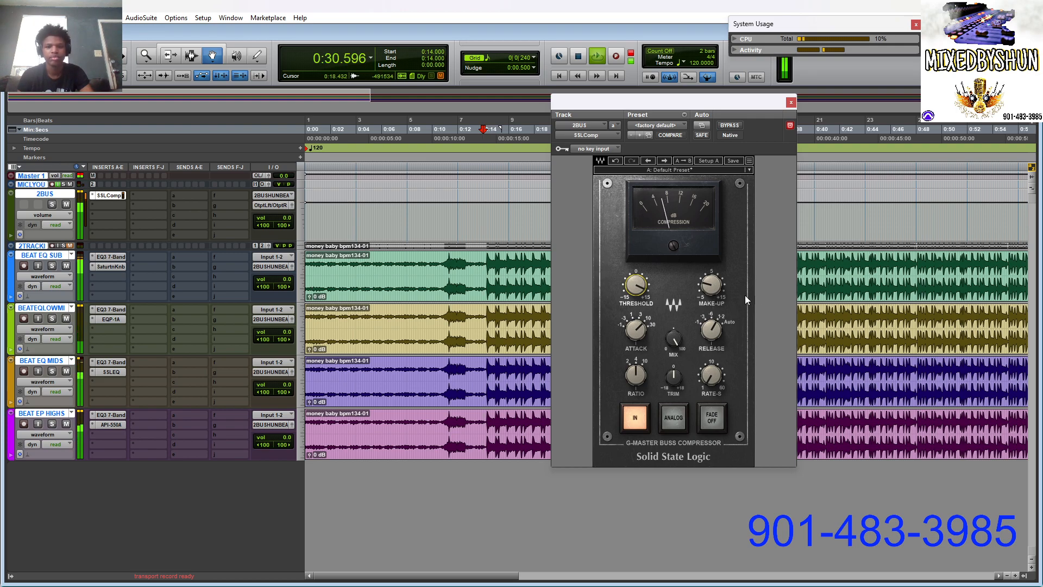
click(673, 417)
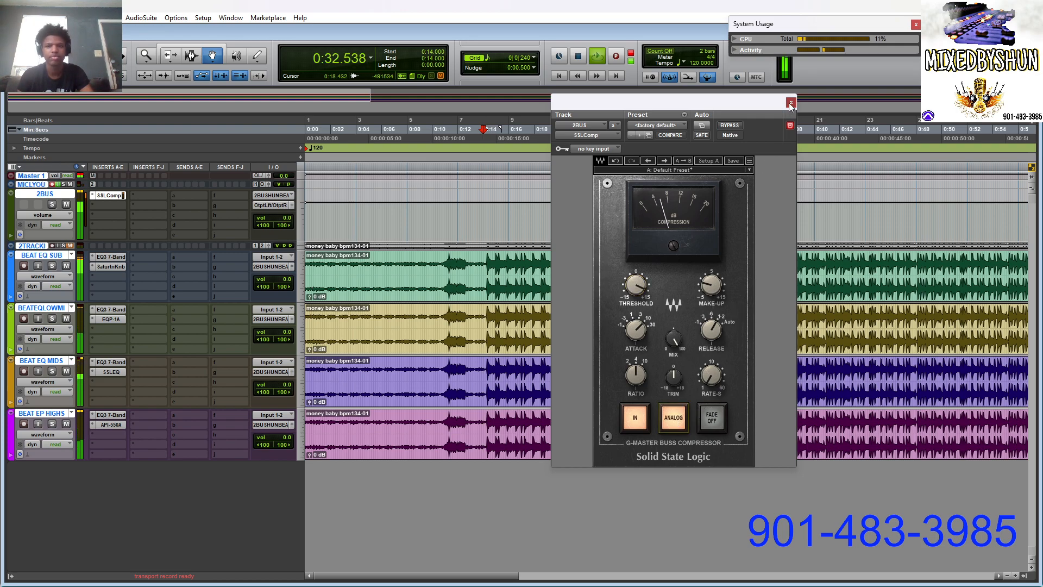
click(790, 102)
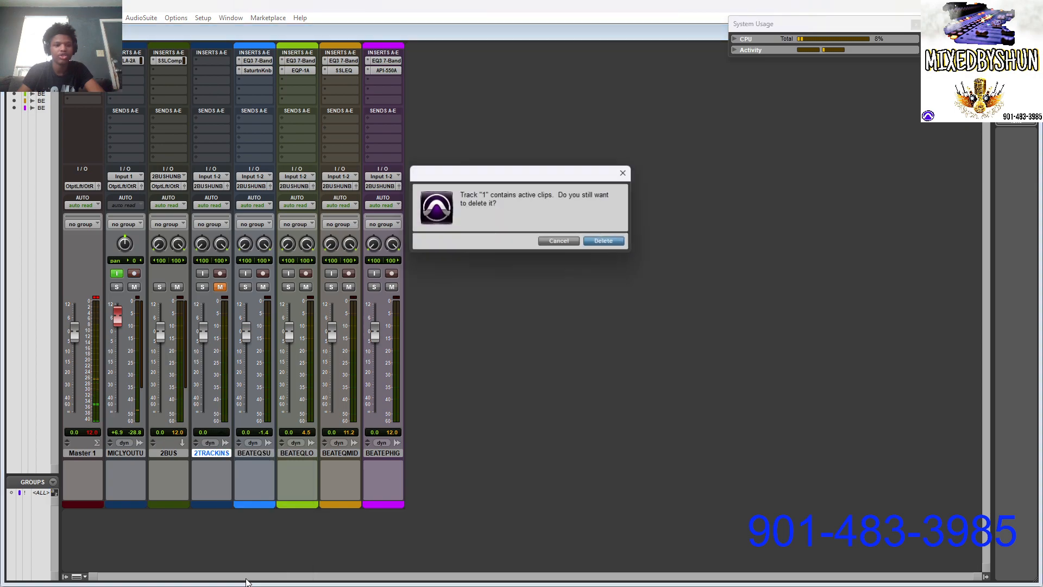
Delete the 2TRACKINS beat track, confirming the active-clips warning.
click(602, 240)
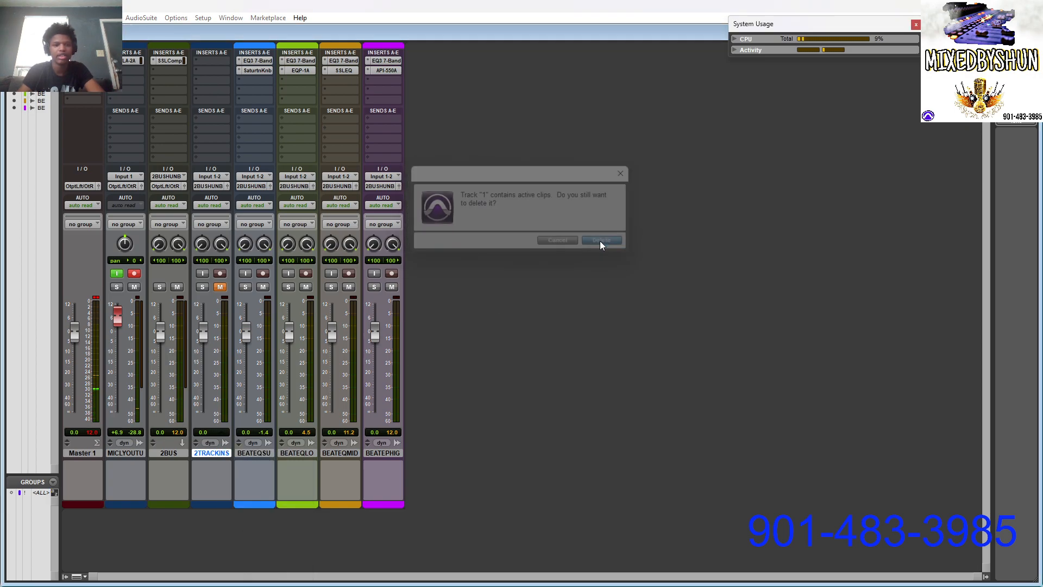
click(600, 240)
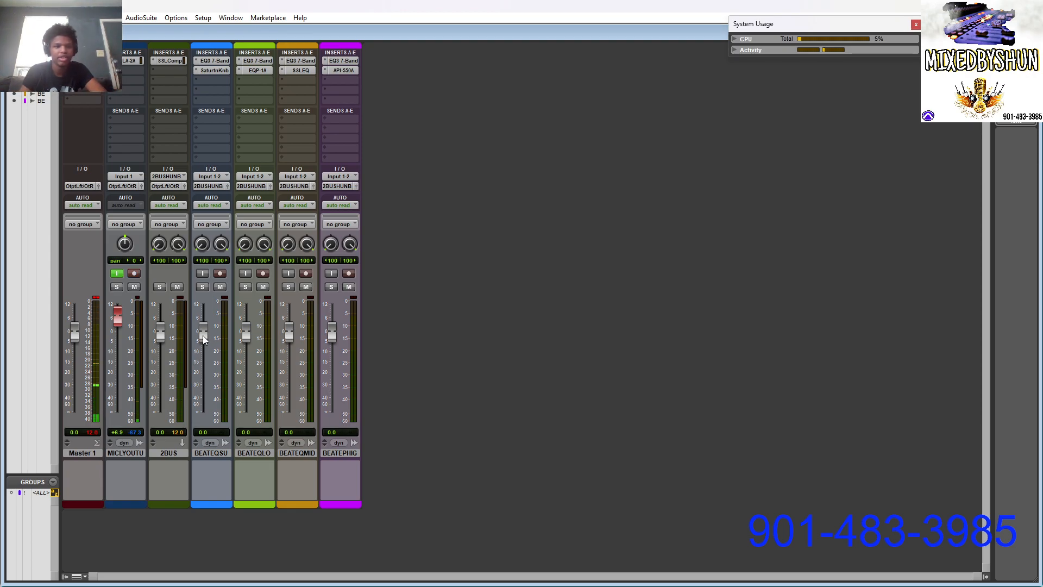
Rebalance the band track faders, settling mids near -10.7 dB and highs near -8.4 dB.
drag(202, 331, 202, 346)
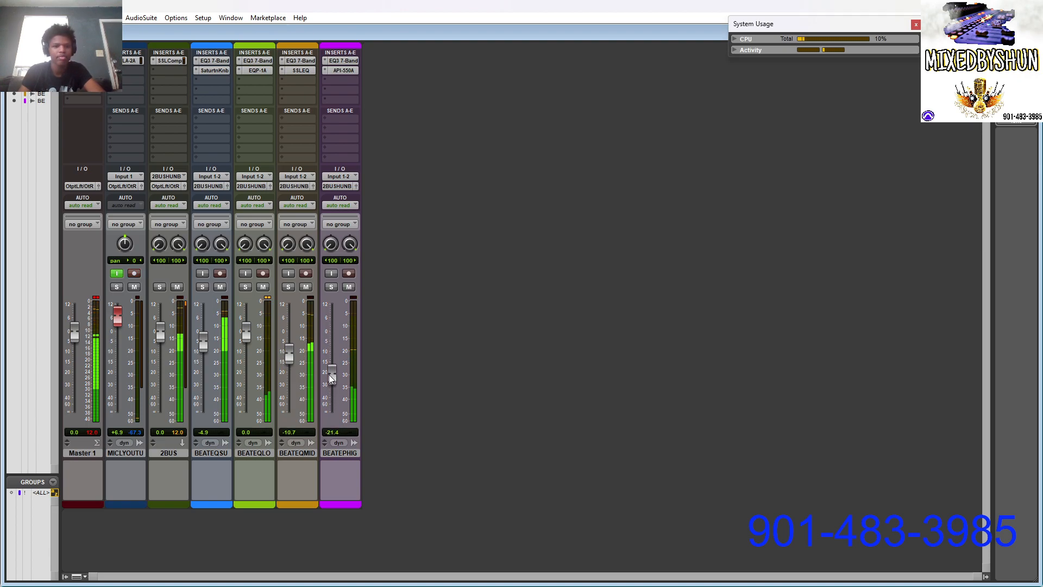
drag(331, 371, 331, 352)
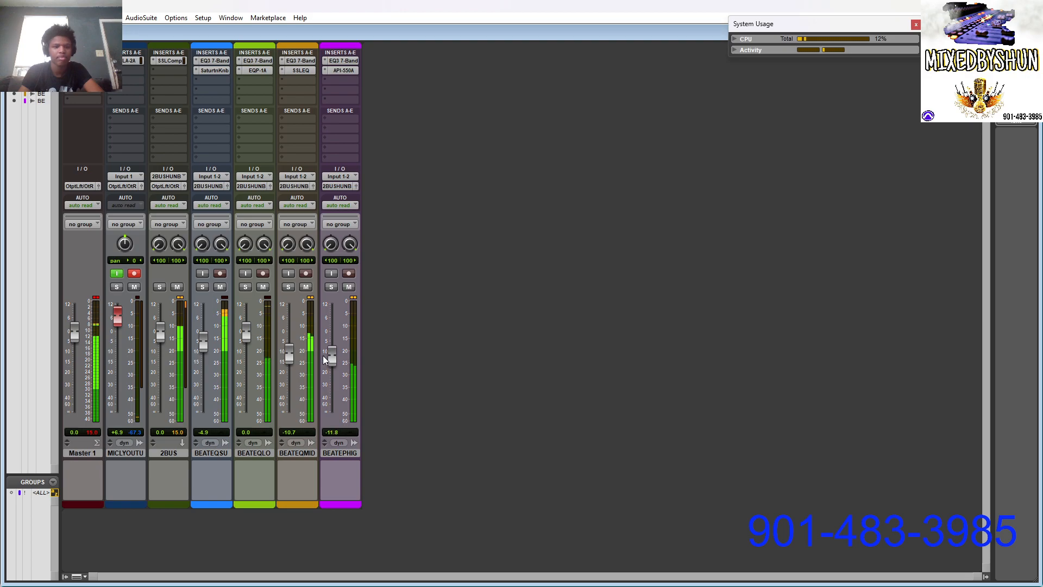
drag(331, 354, 330, 347)
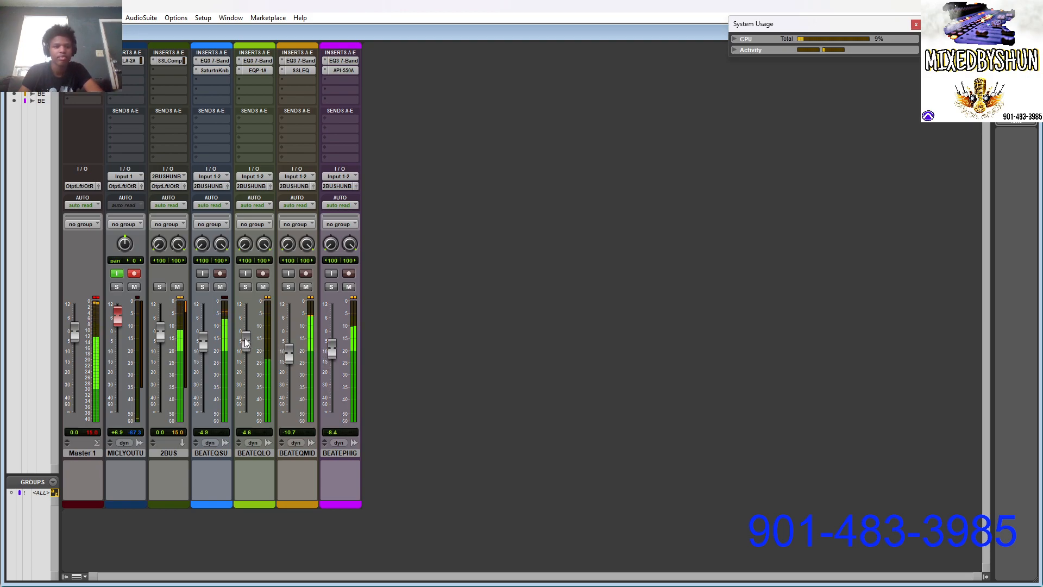
drag(245, 343, 239, 366)
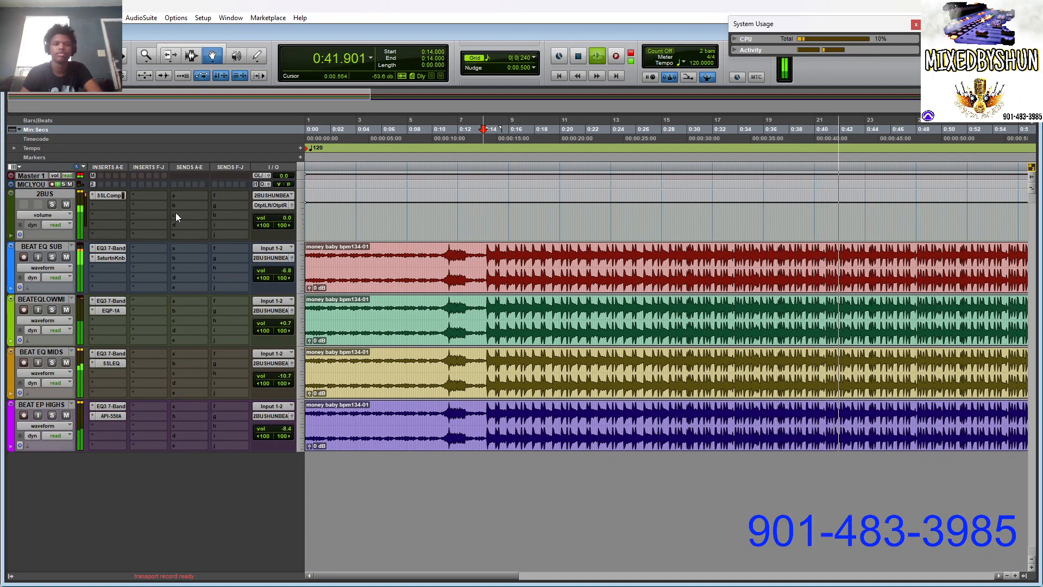
mouse_move(177, 217)
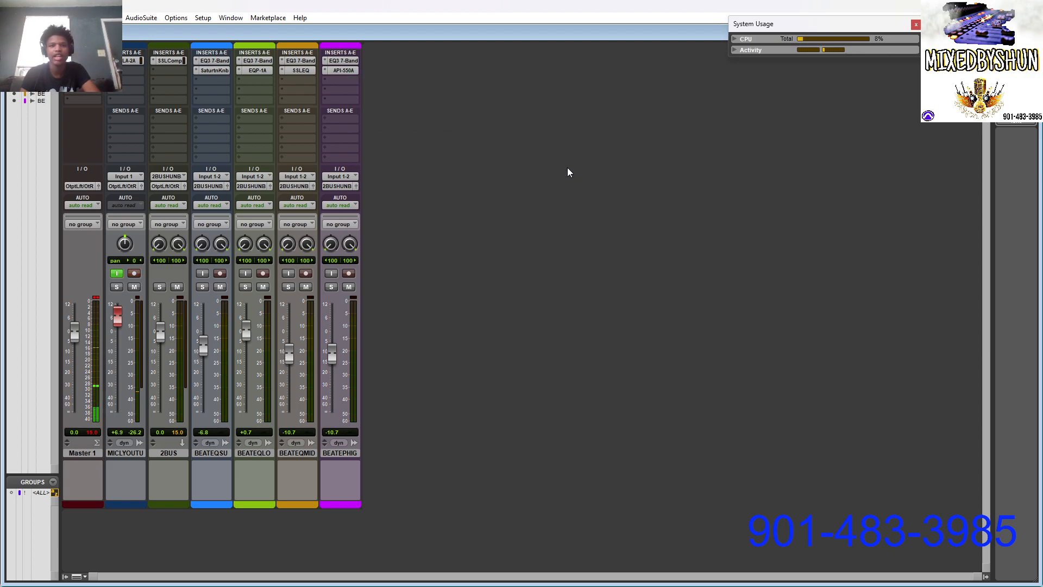
Insert D-Verb on BEAT EP HIGHS and drag its Mix down to about 5%.
click(339, 80)
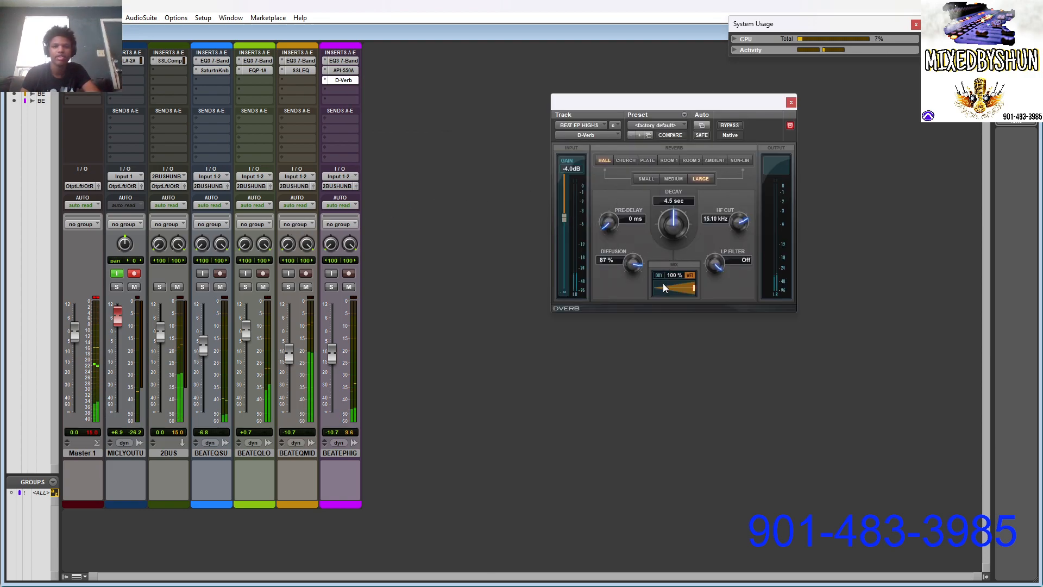
drag(690, 286, 660, 286)
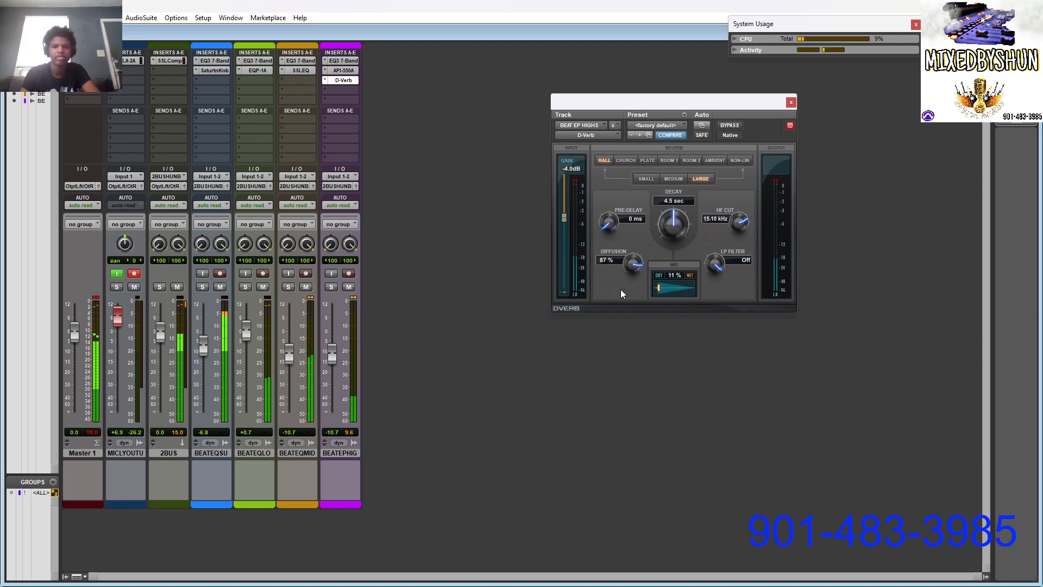
drag(672, 295, 655, 294)
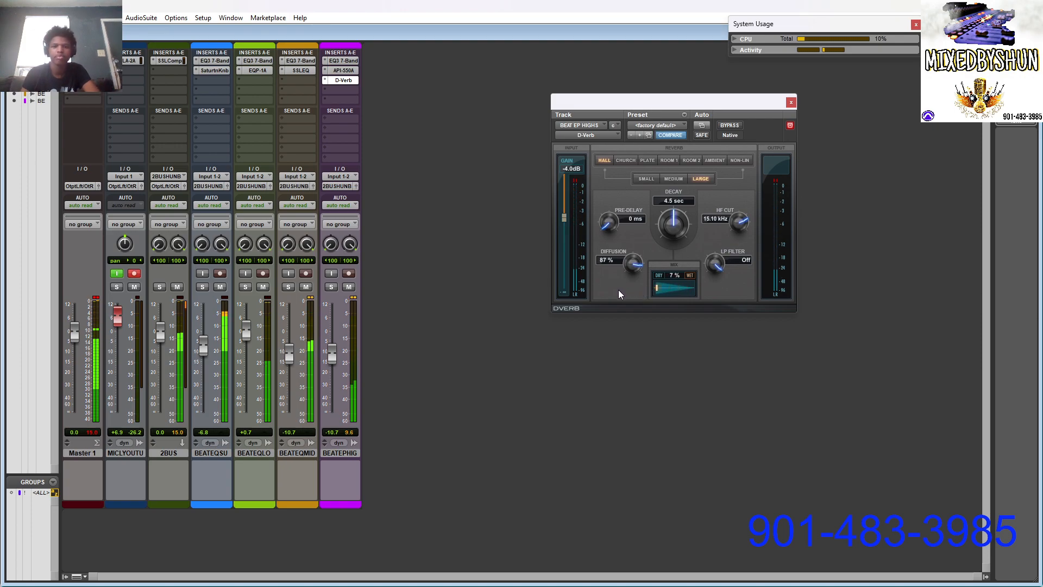
drag(691, 282, 682, 283)
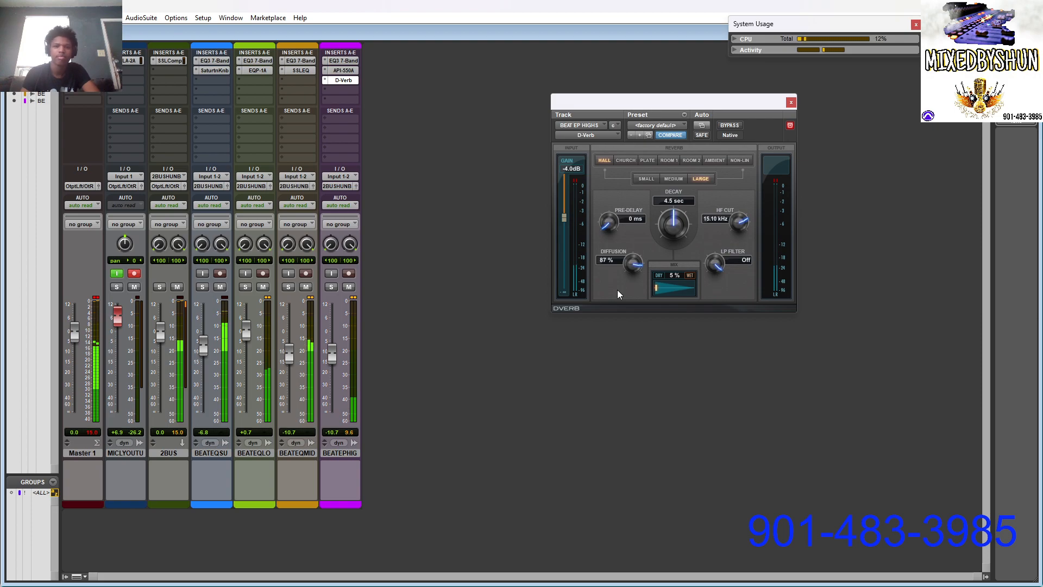
click(644, 178)
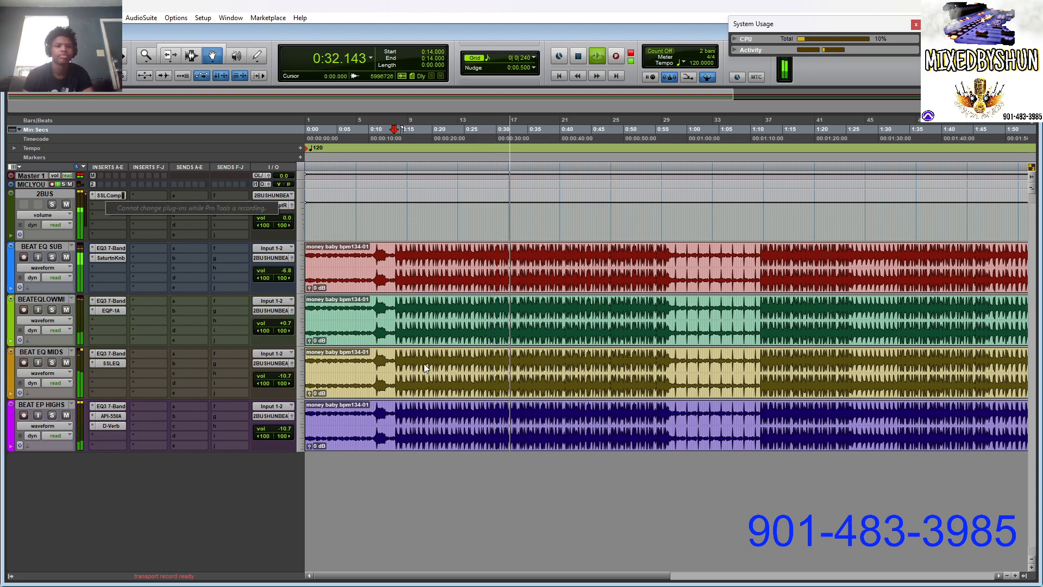
Add a Waves L2 limiter to 2BUS, pulling its threshold toward -6.2 dB during playback.
click(109, 195)
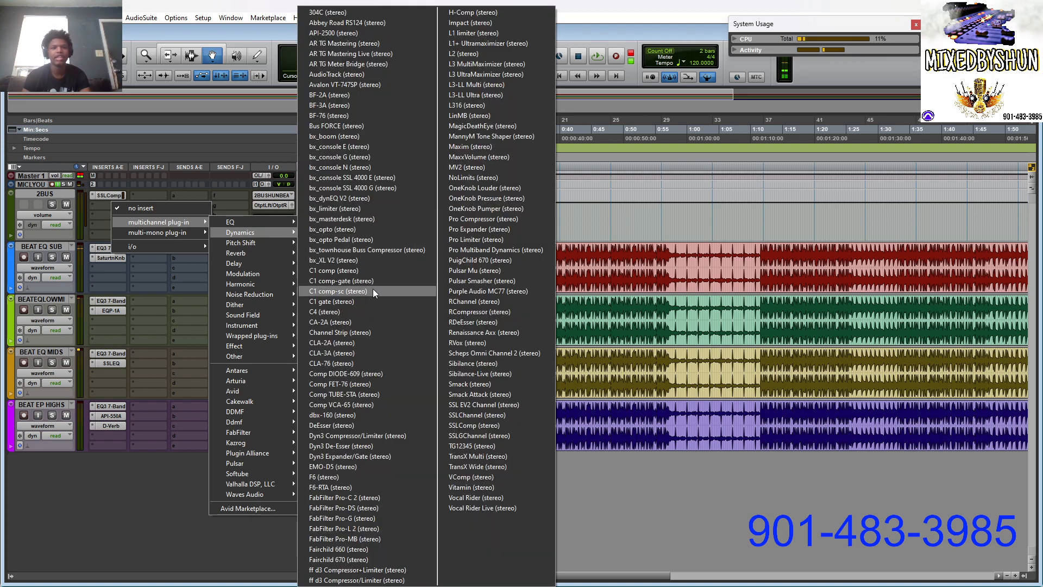
mouse_move(365, 178)
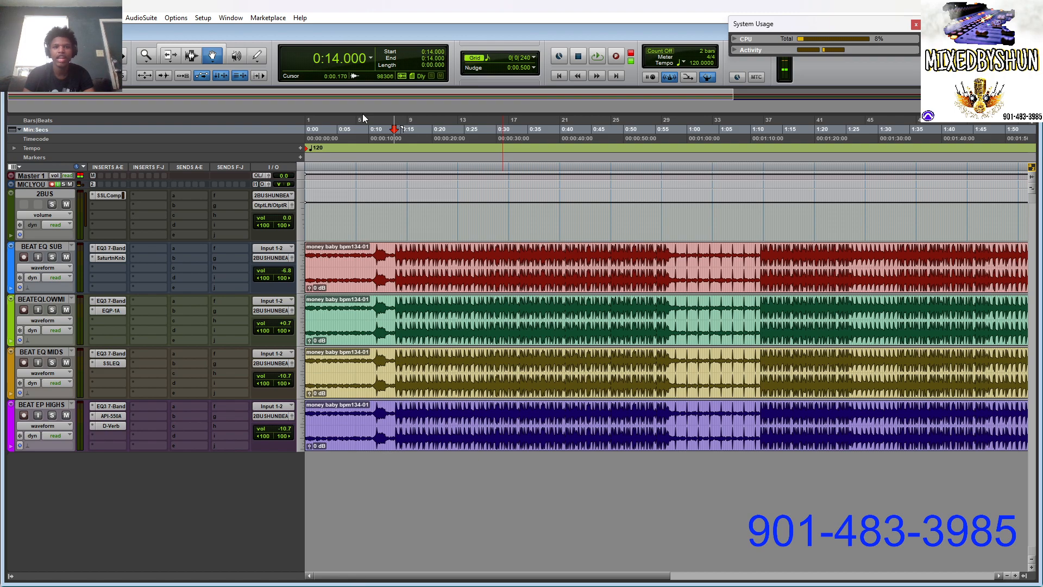
click(108, 205)
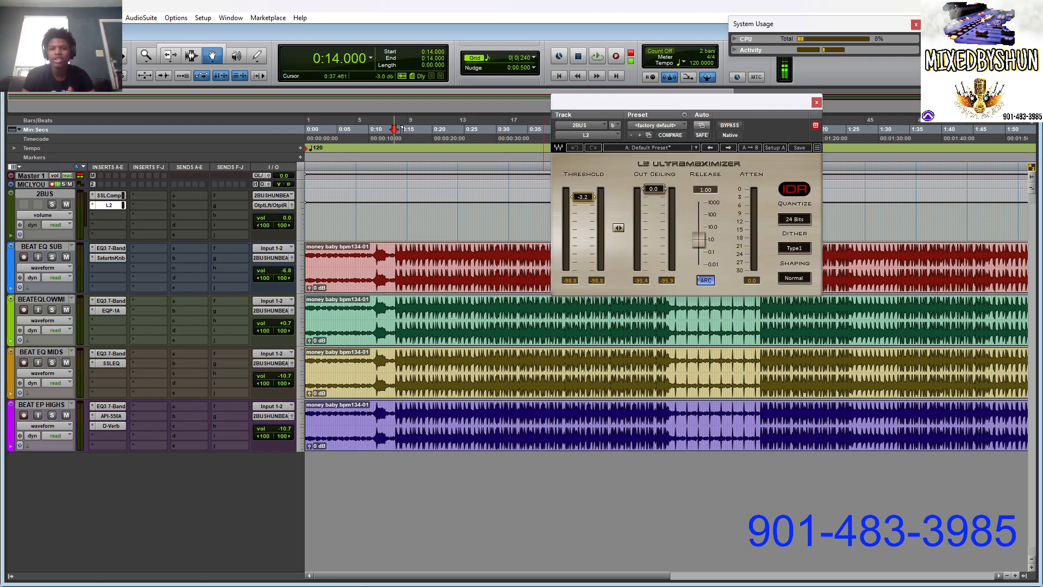
drag(581, 197, 582, 206)
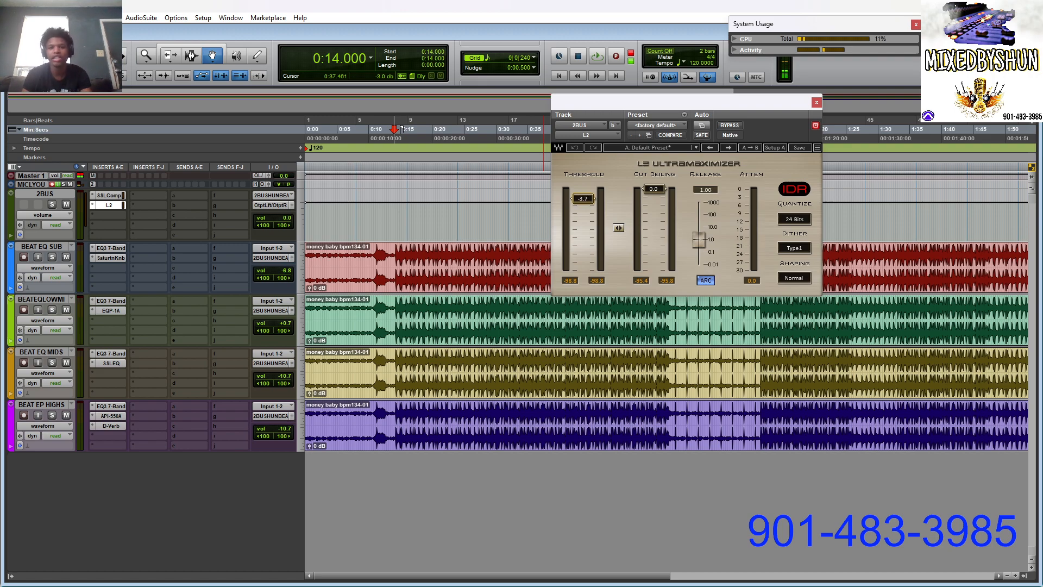
click(596, 56)
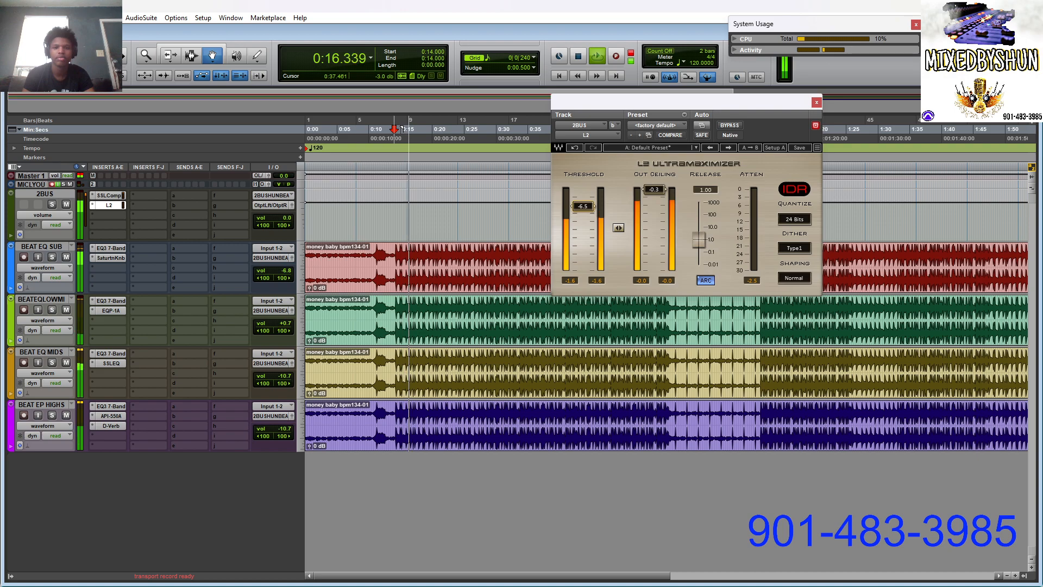
drag(581, 206, 581, 202)
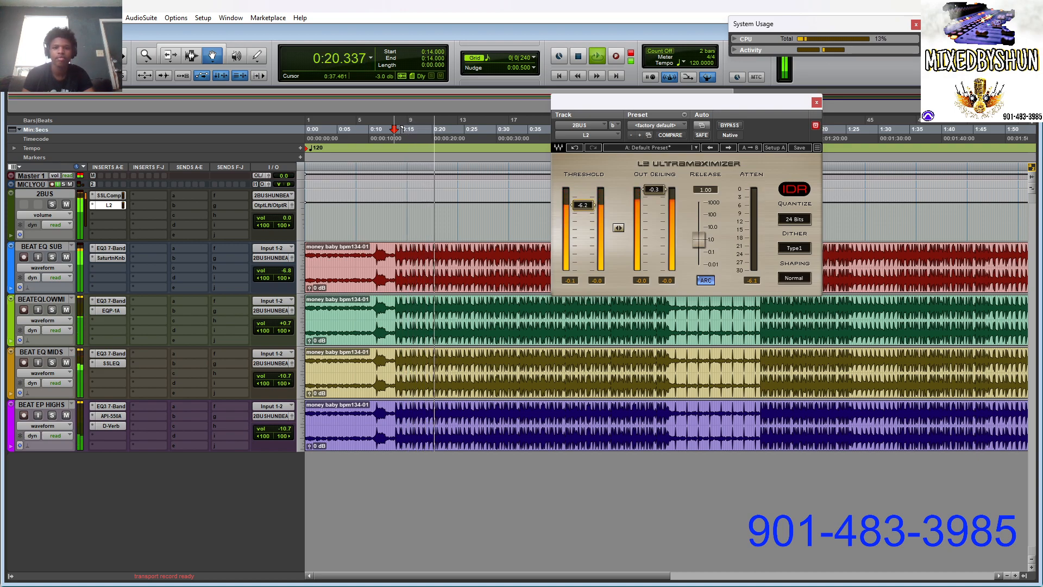
click(817, 101)
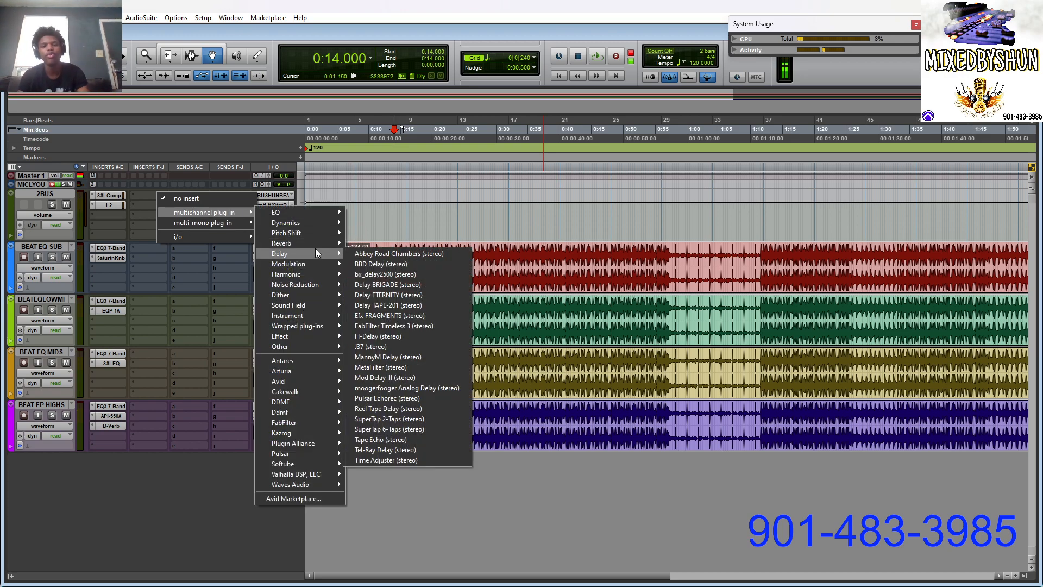
mouse_move(300, 233)
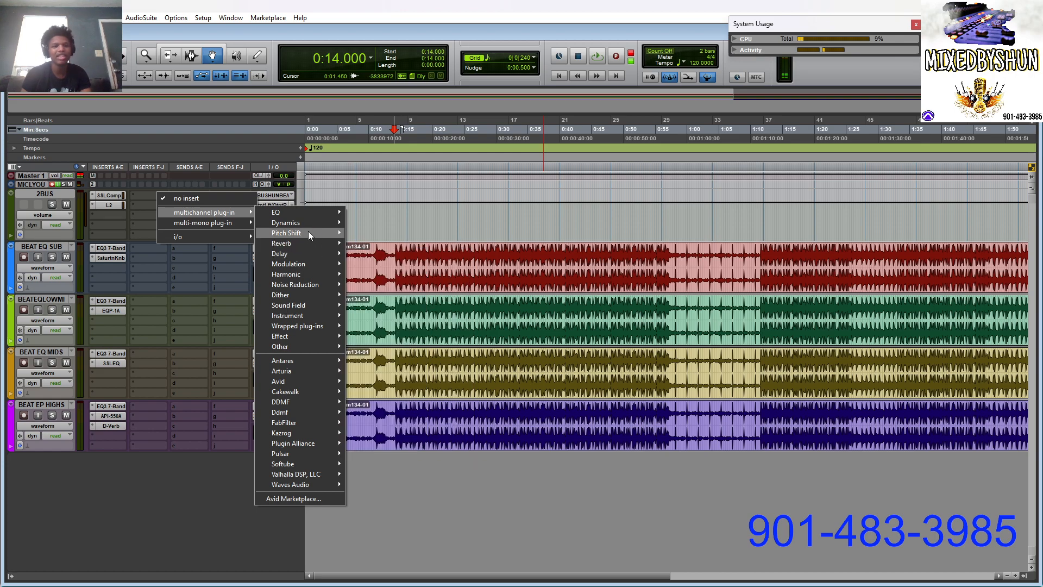
mouse_move(289, 233)
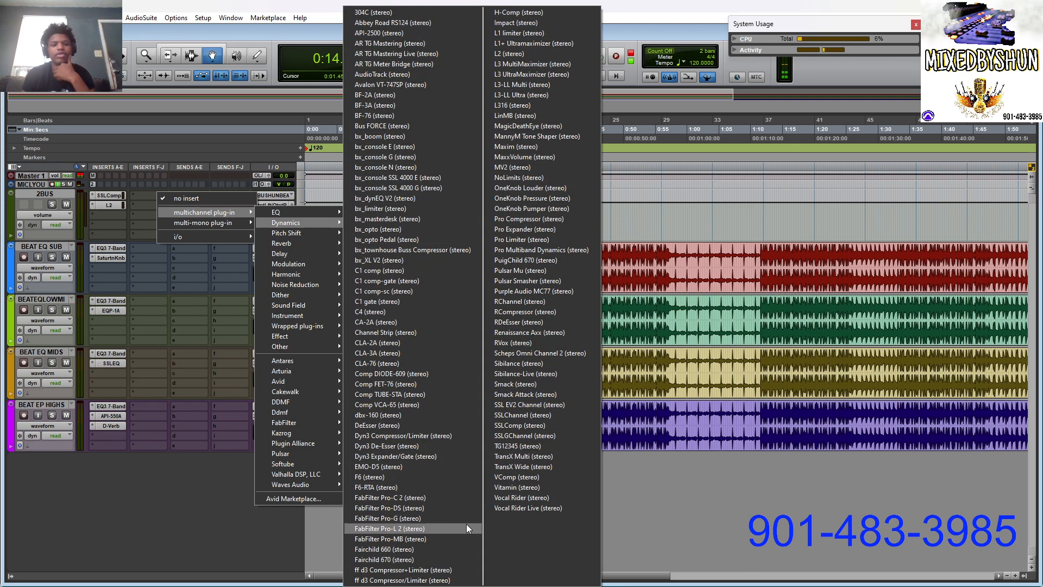
mouse_move(437, 432)
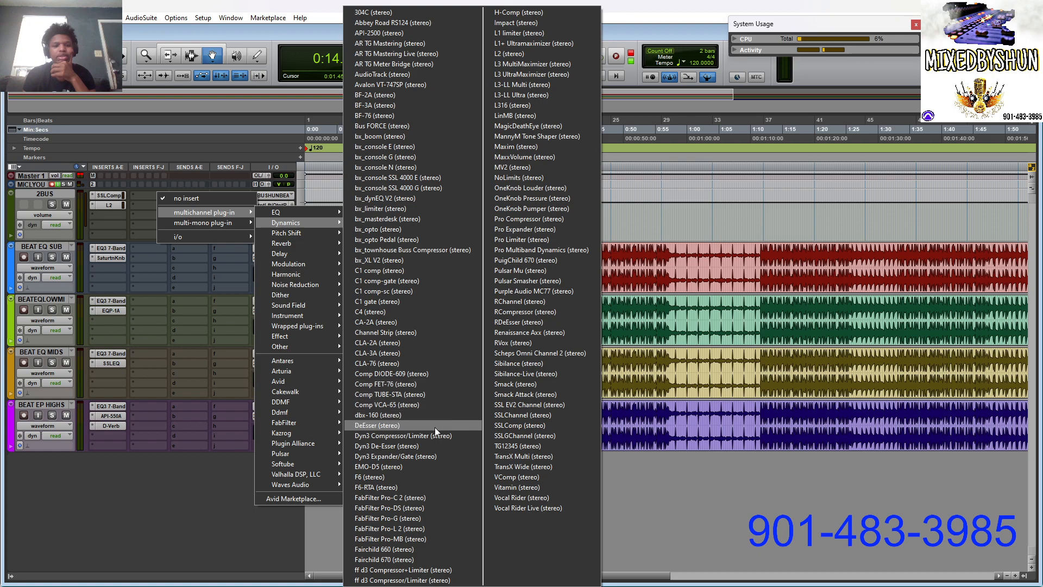
mouse_move(298, 315)
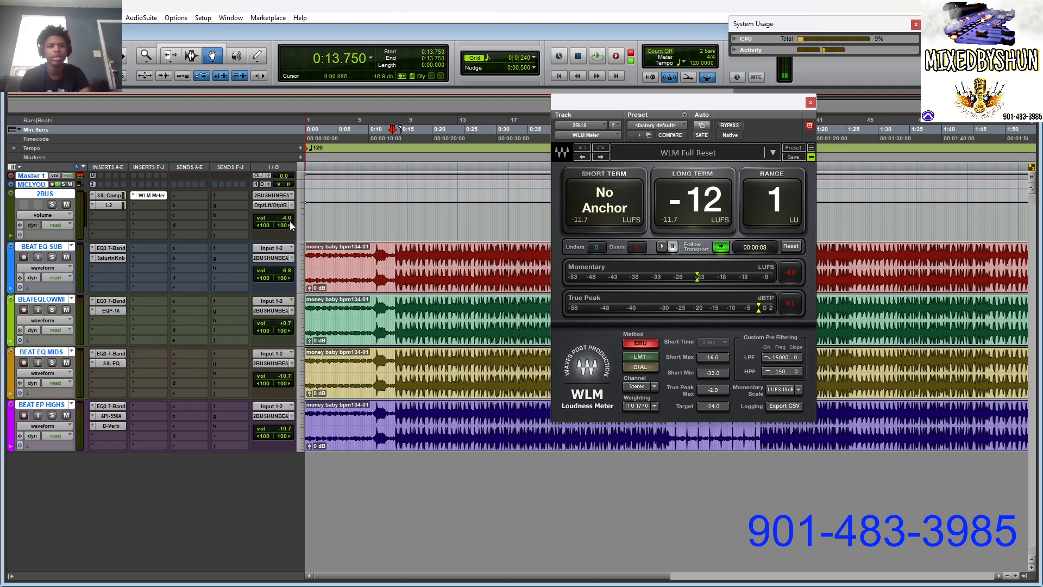
Play the beat to read the WLM meter (~-12 LUFS), then reopen the 2BUS SSLComp.
click(596, 56)
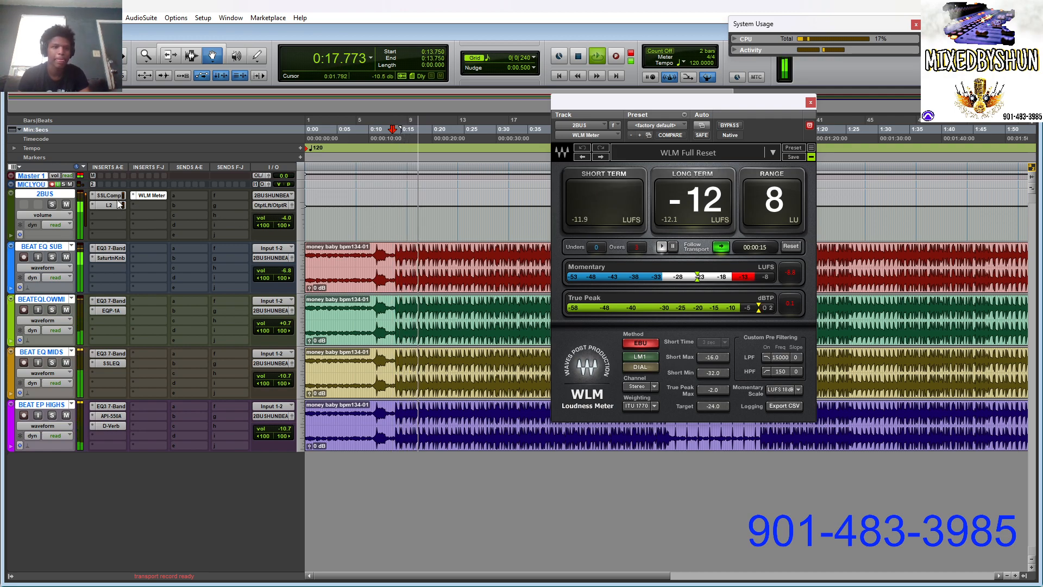
click(108, 195)
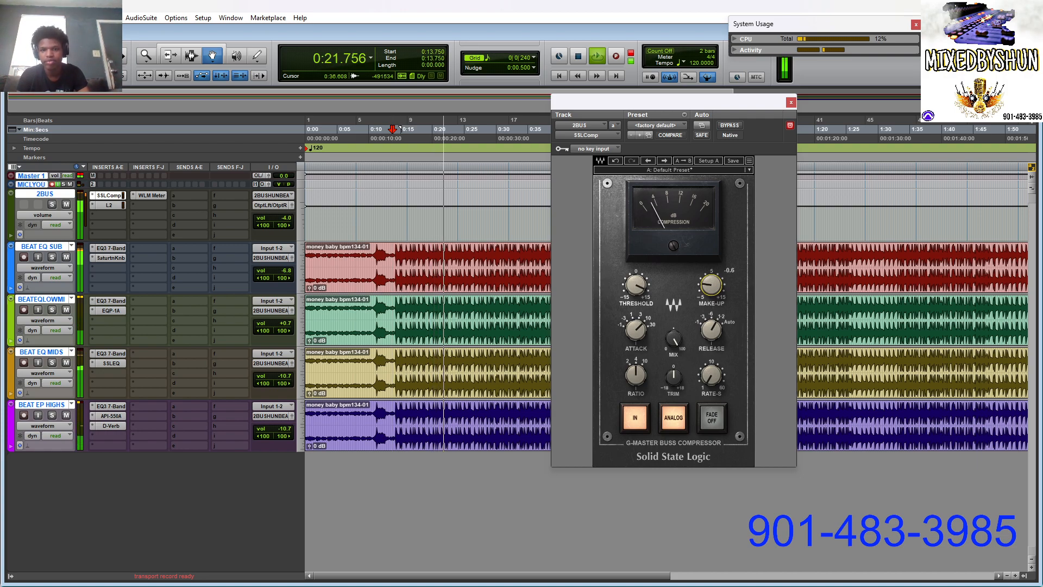
Adjust a control on the 2BUS SSL compressor, then close its plug-in window.
drag(711, 284, 711, 296)
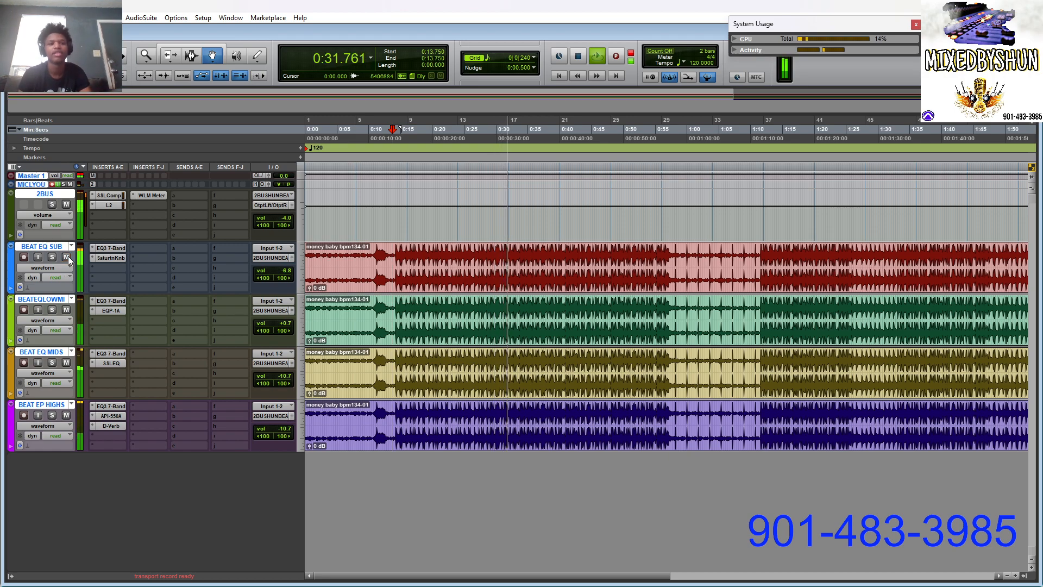
click(107, 195)
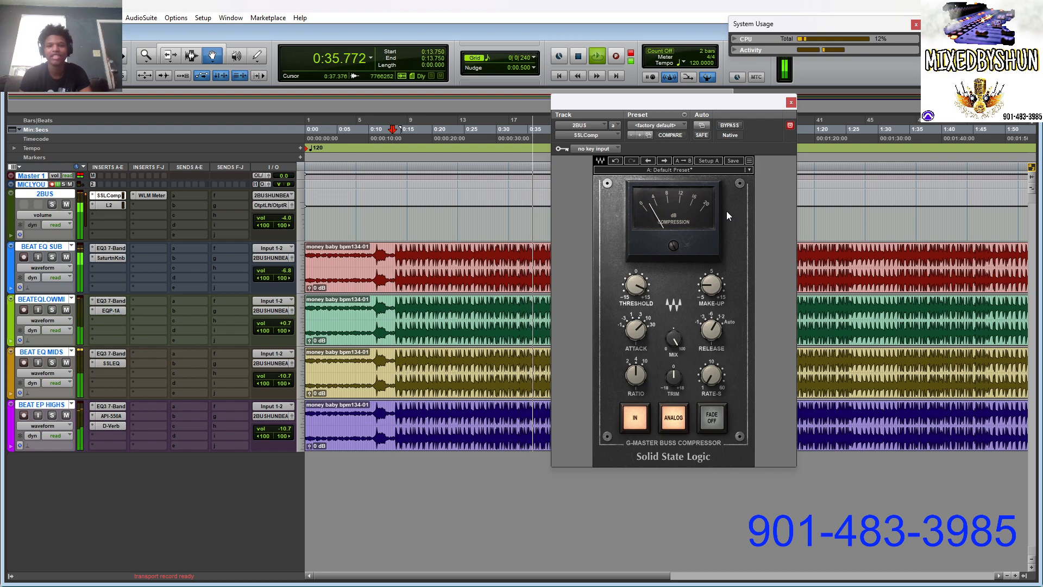
click(791, 102)
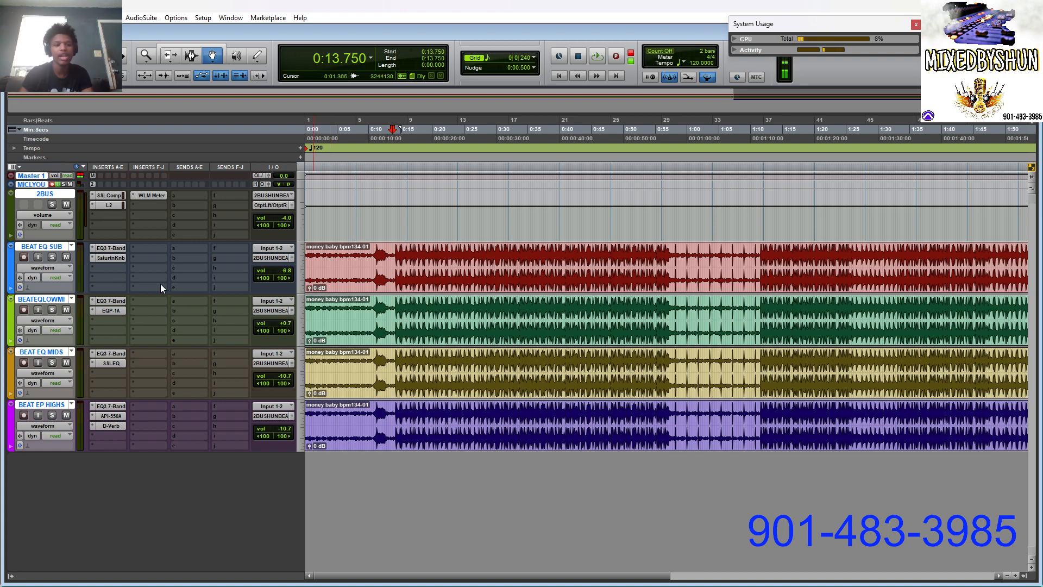
mouse_move(118, 288)
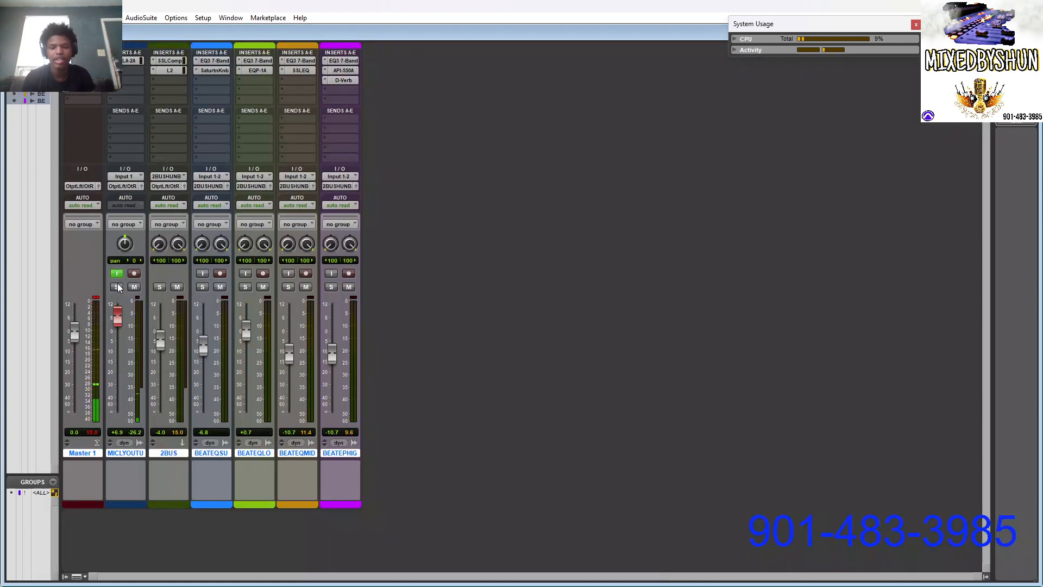
click(134, 273)
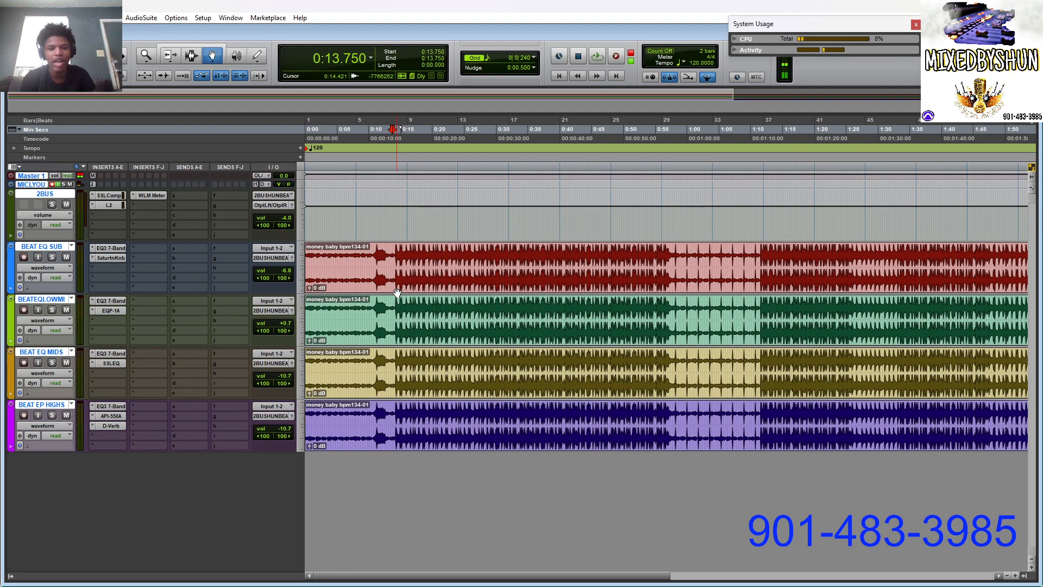
Return to the session start and play the mix from the top.
click(559, 75)
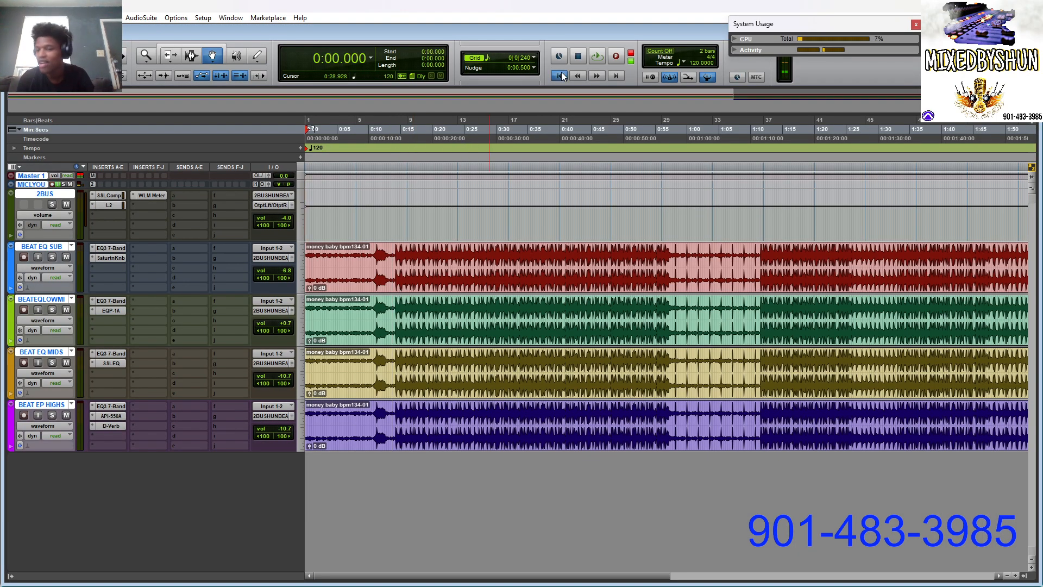
mouse_move(32, 139)
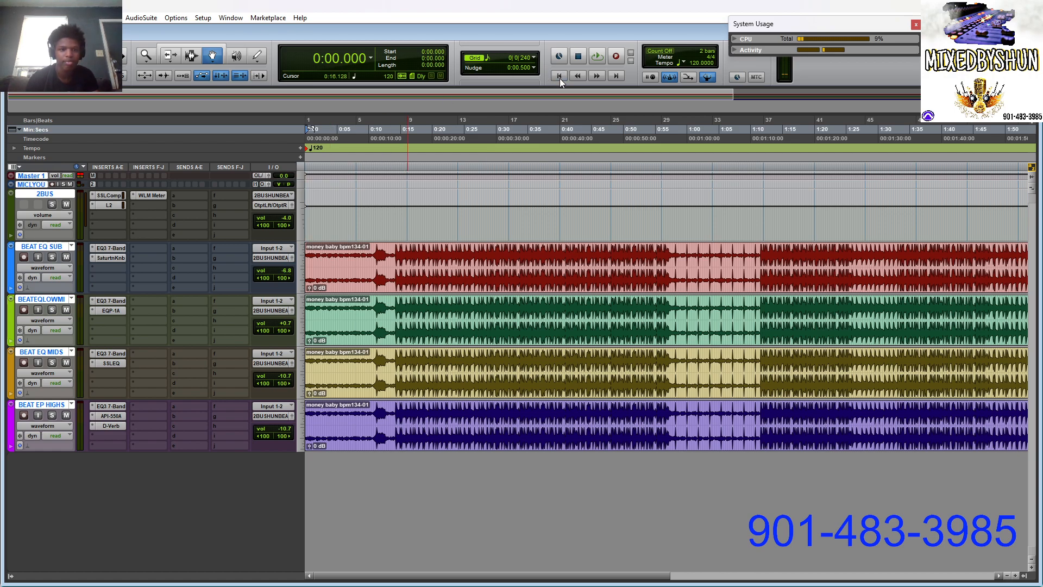
click(597, 56)
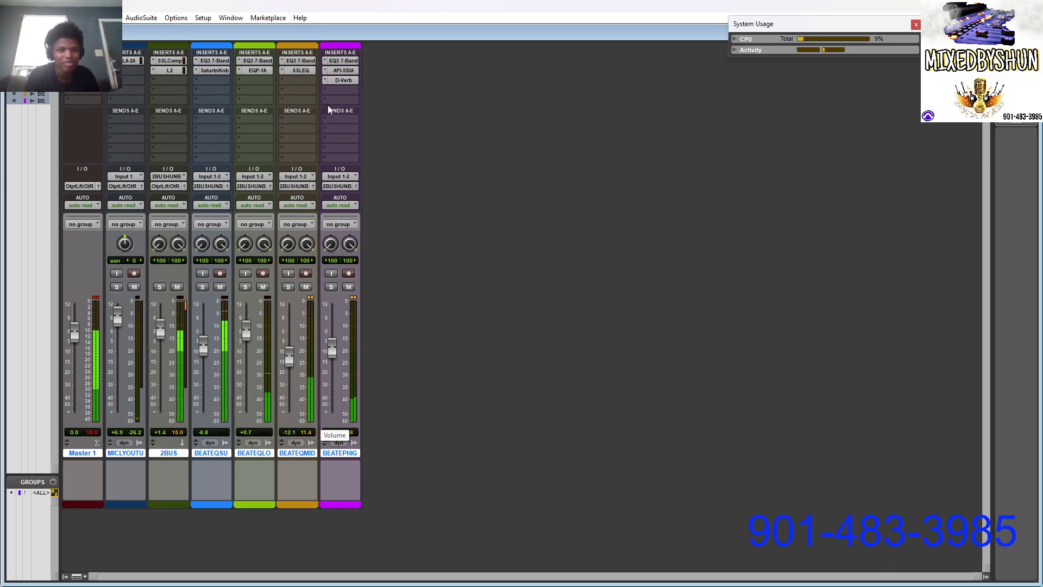
click(254, 70)
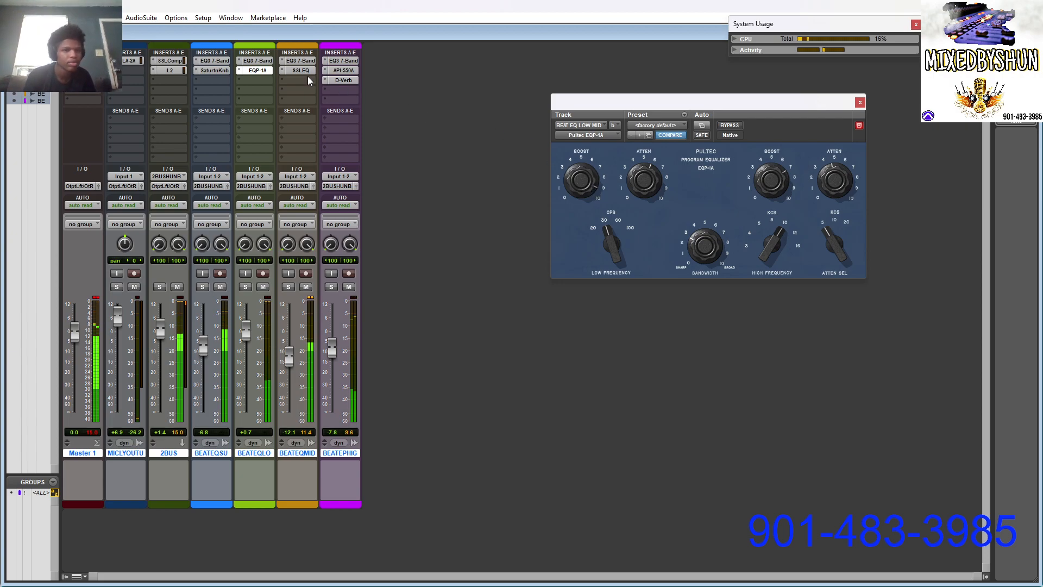
click(299, 70)
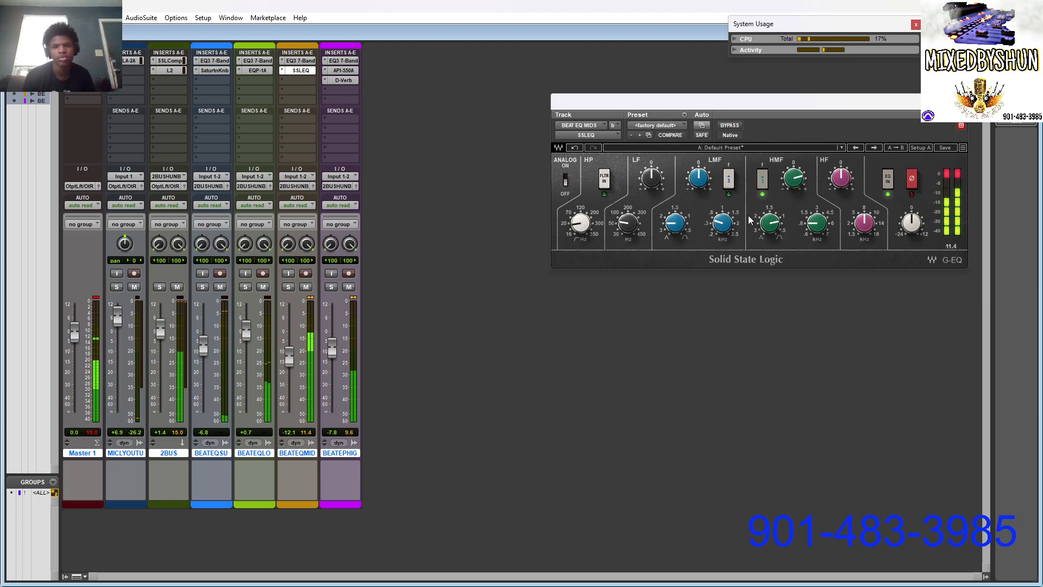
drag(794, 179, 793, 173)
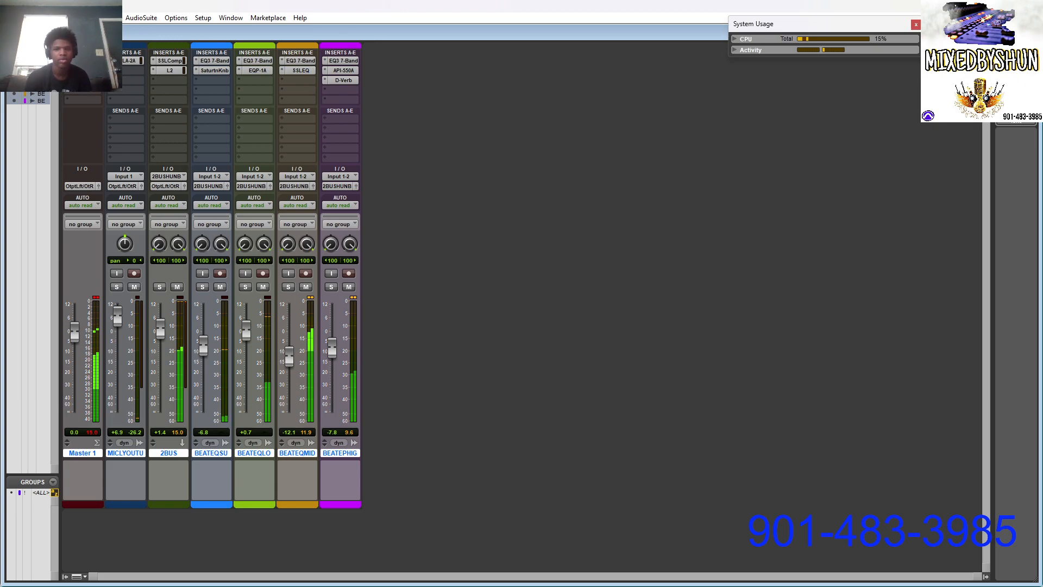
mouse_move(801, 187)
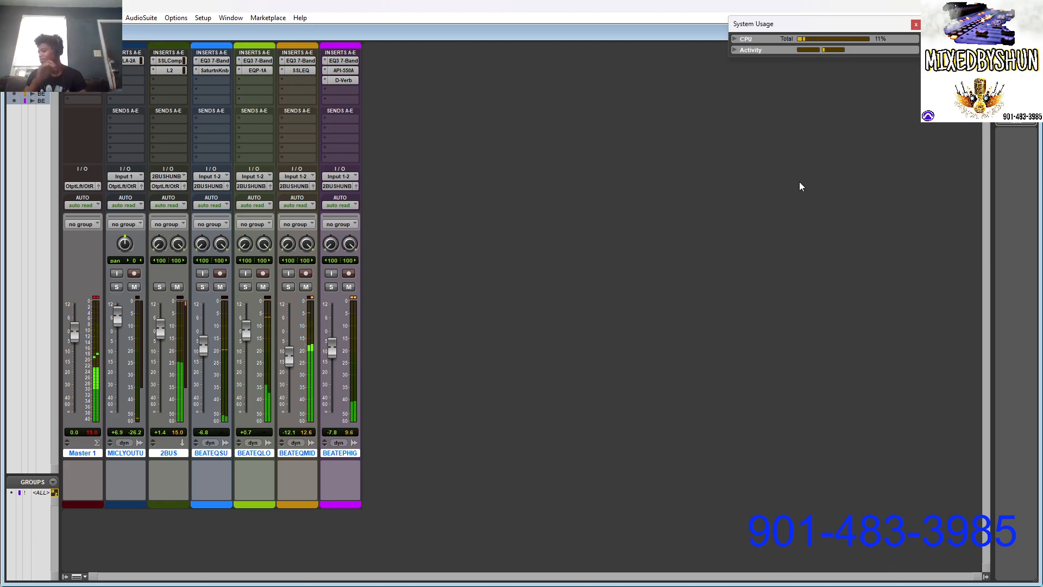
mouse_move(786, 185)
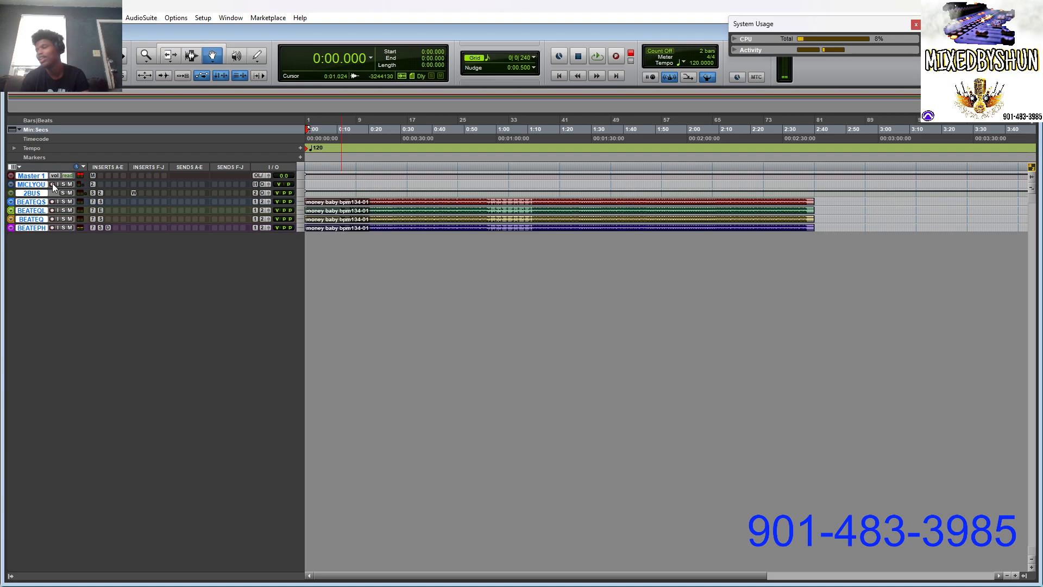
mouse_move(56, 184)
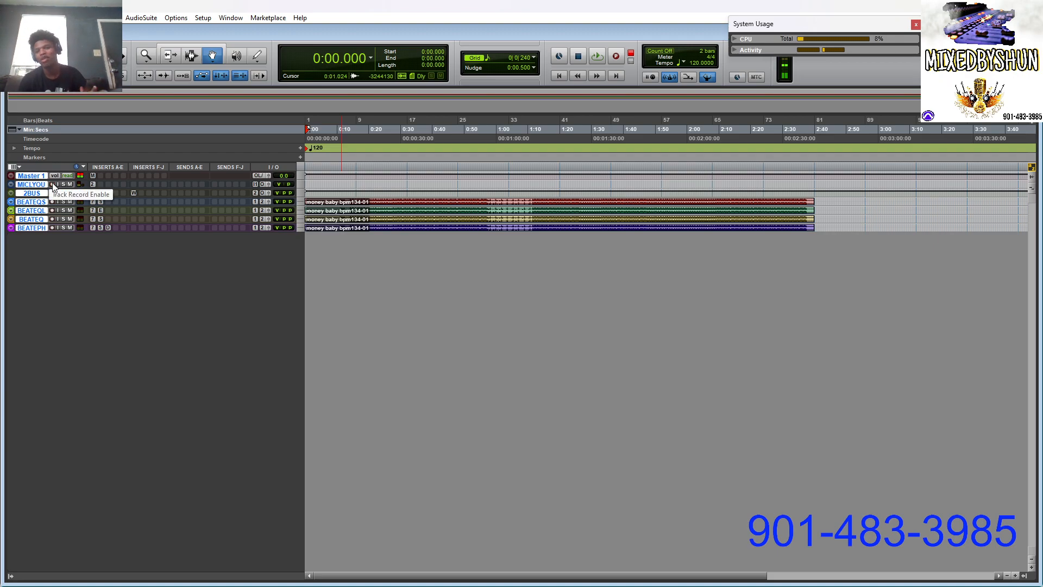